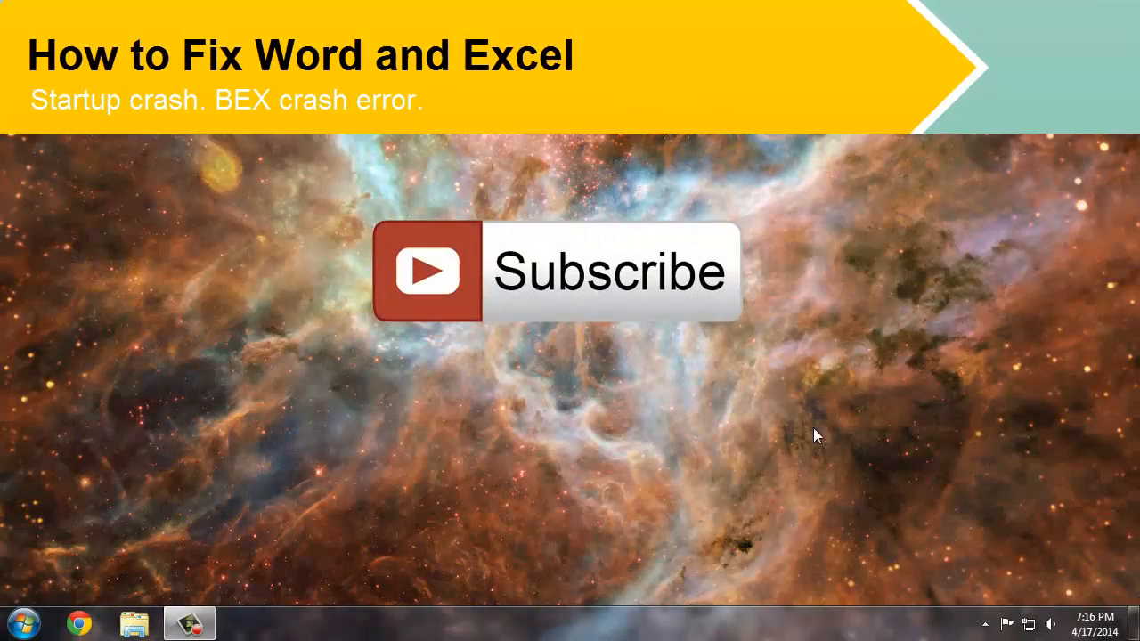
- Launch Word from Start search, start a blank document, and close it when it crashes
{"action": "left_click", "coordinate": [21, 621]}
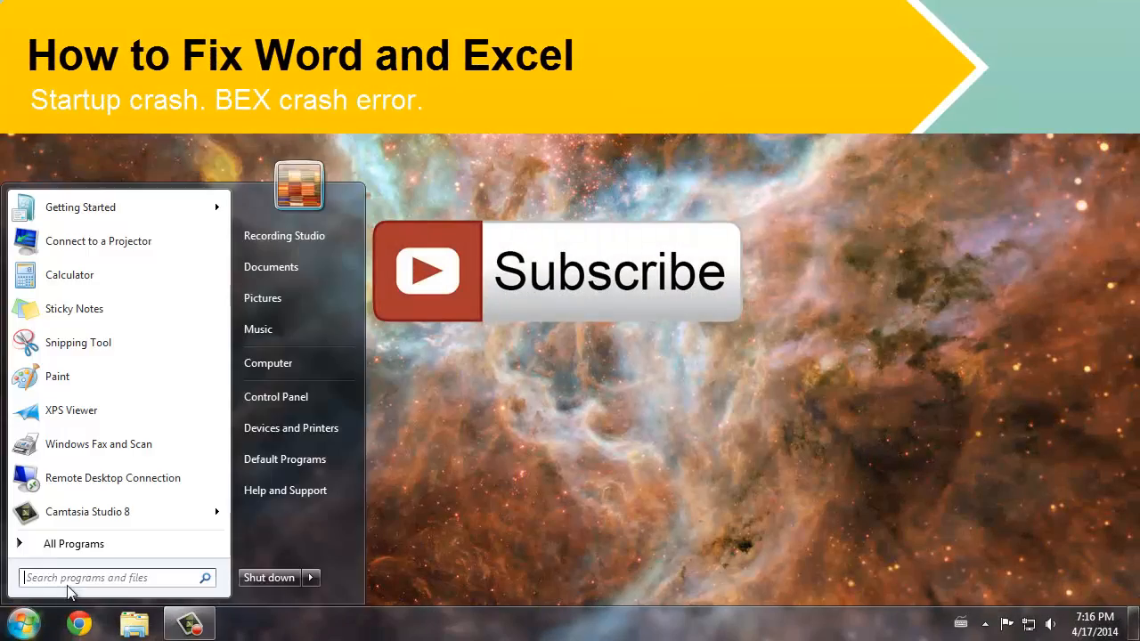
{"action": "type", "text": "word"}
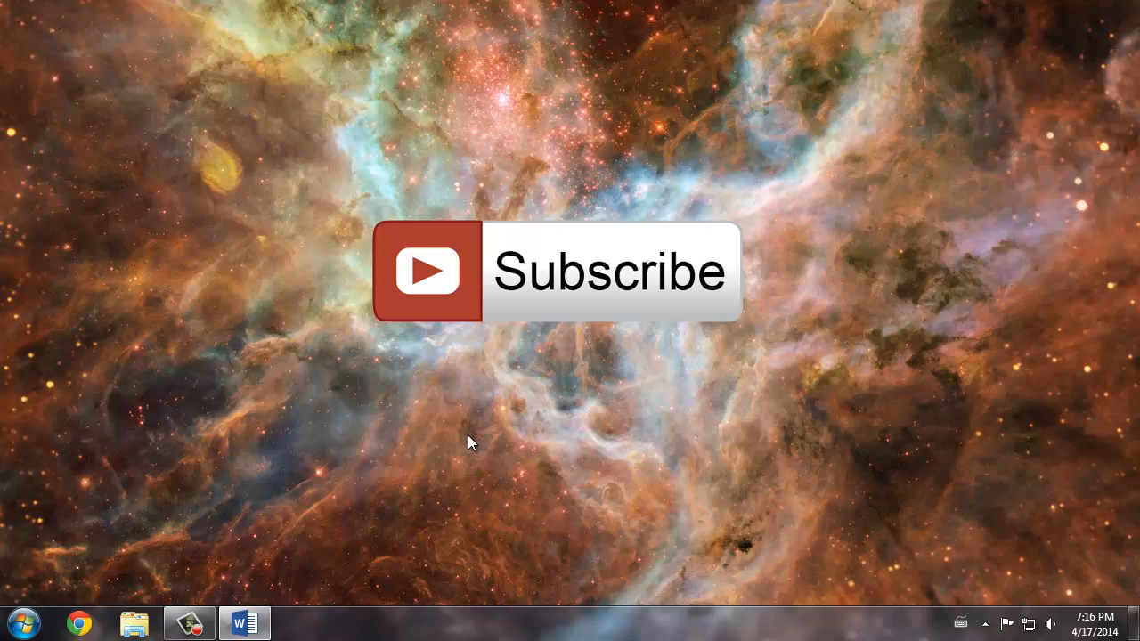
{"action": "left_click", "coordinate": [244, 624]}
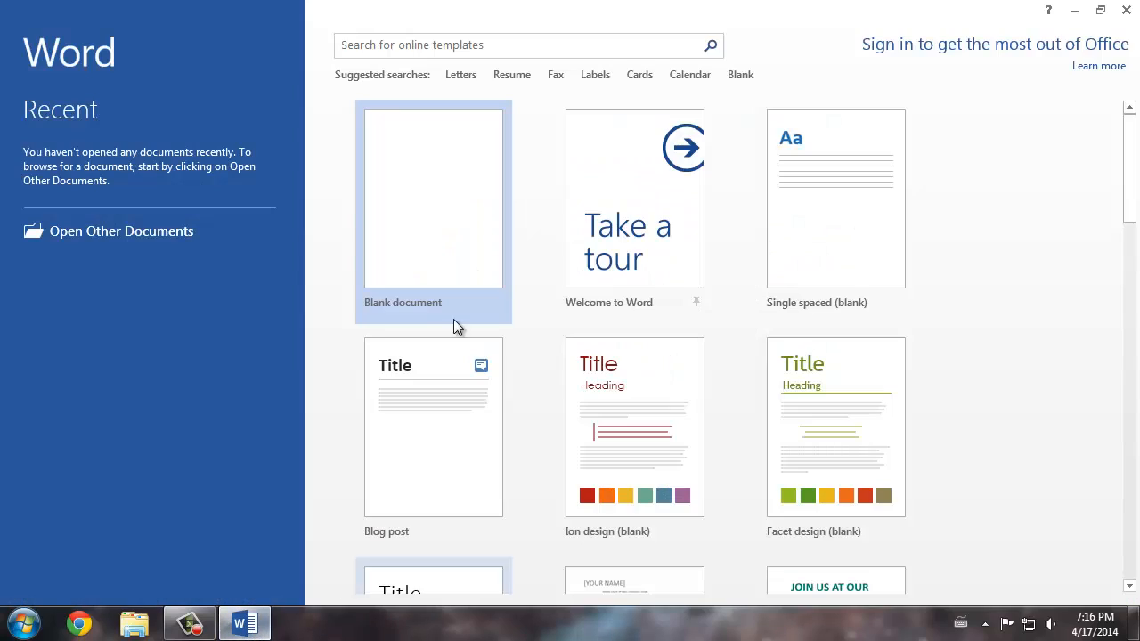
{"action": "left_click", "coordinate": [435, 197]}
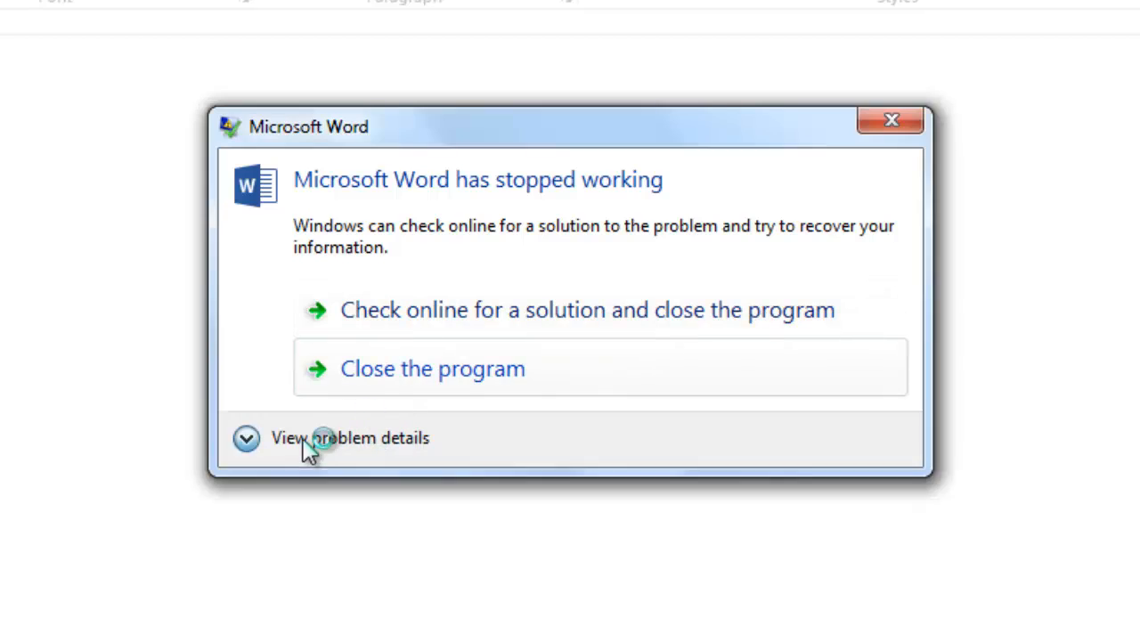
{"action": "left_click", "coordinate": [349, 439]}
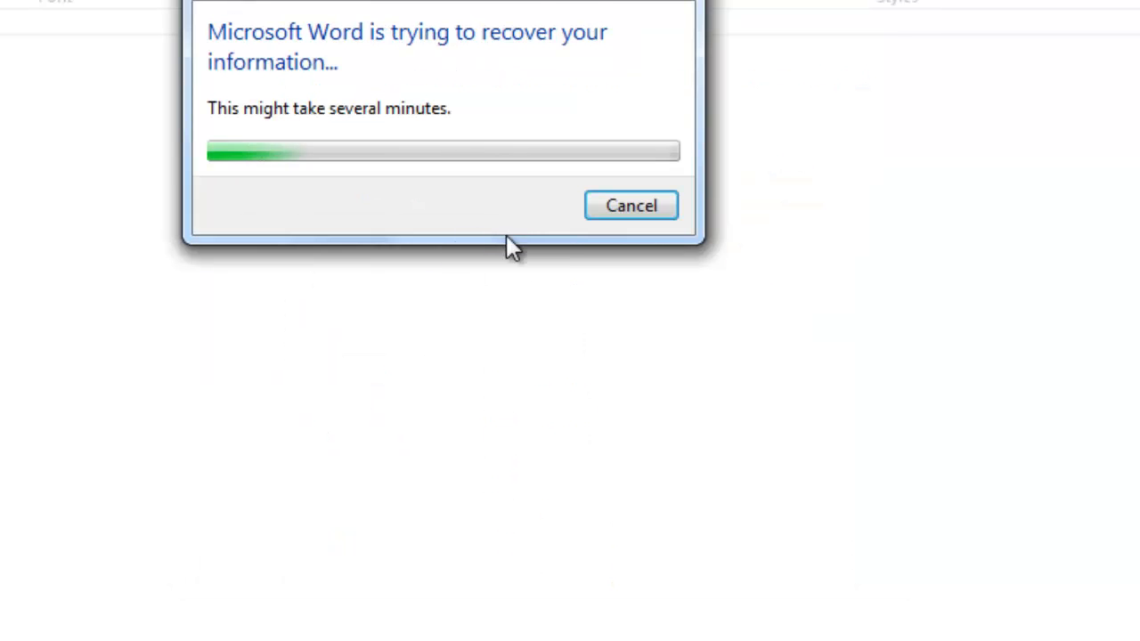
- Search 'exce' in the Start menu to launch Excel next
{"action": "left_click", "coordinate": [19, 623]}
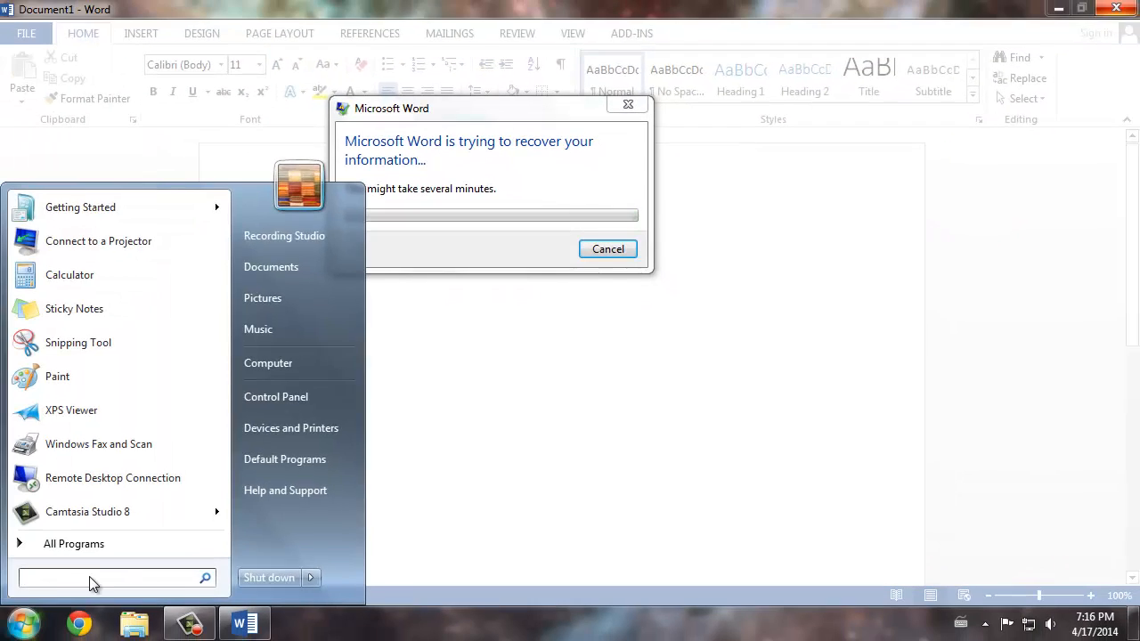
{"action": "type", "text": "exce"}
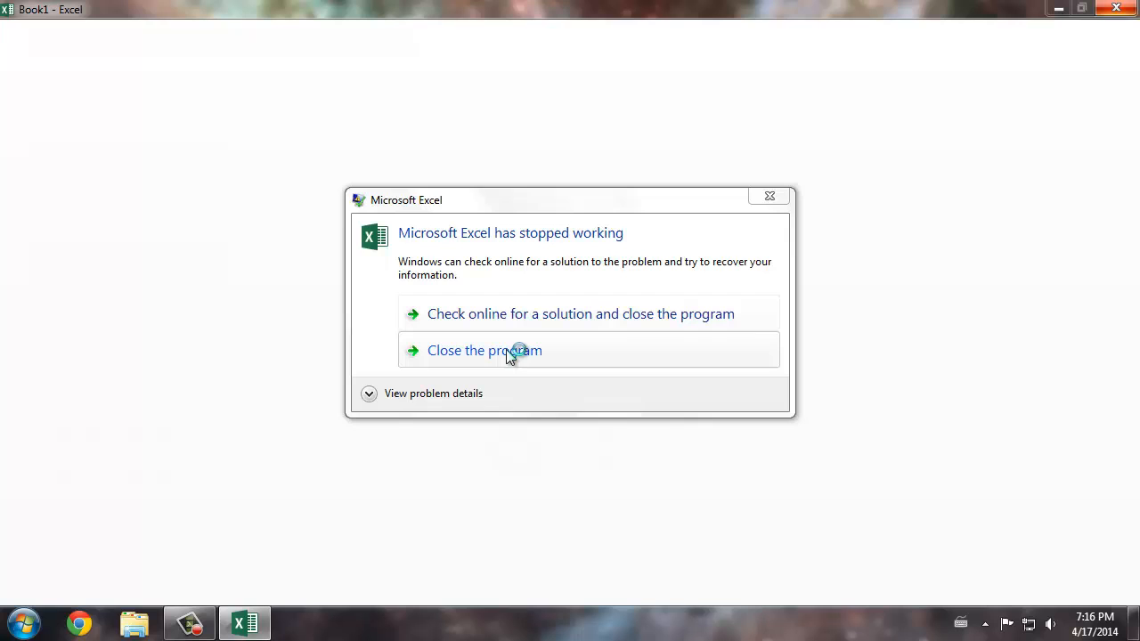
- Close the crashed Excel and cancel its information recovery, returning to the desktop
{"action": "left_click", "coordinate": [484, 349]}
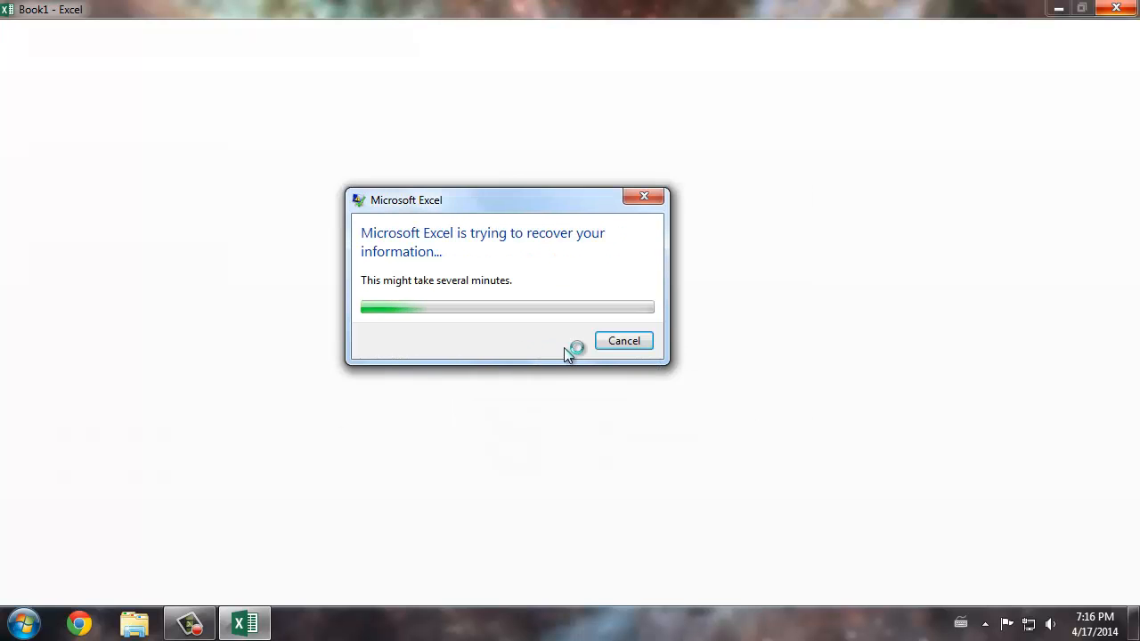
{"action": "left_click", "coordinate": [623, 340]}
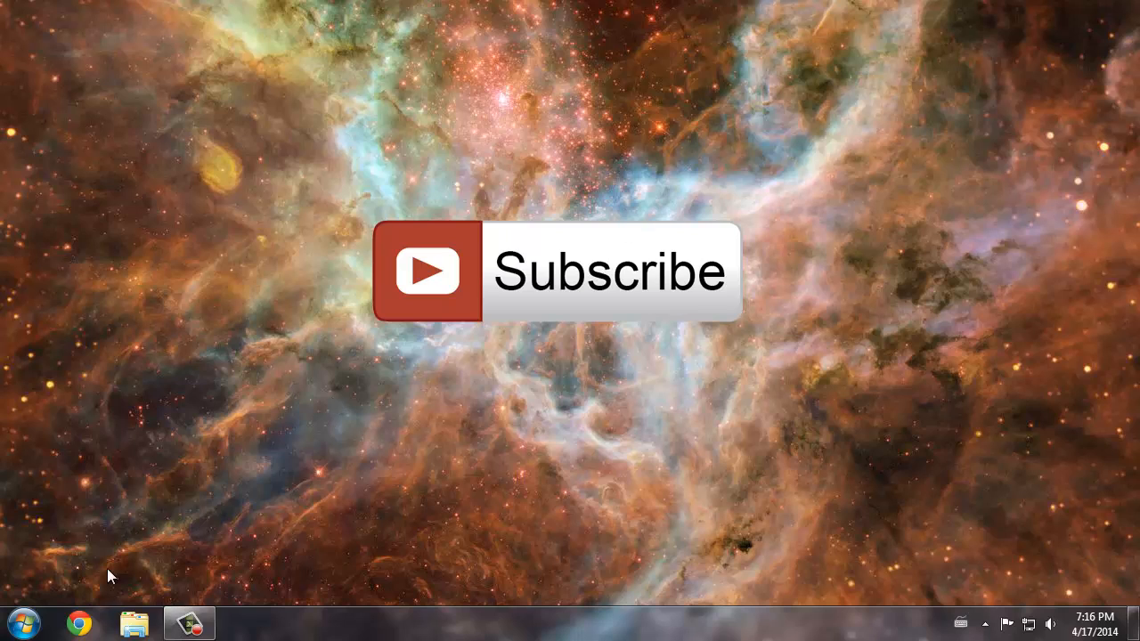
{"action": "mouse_move", "coordinate": [282, 495]}
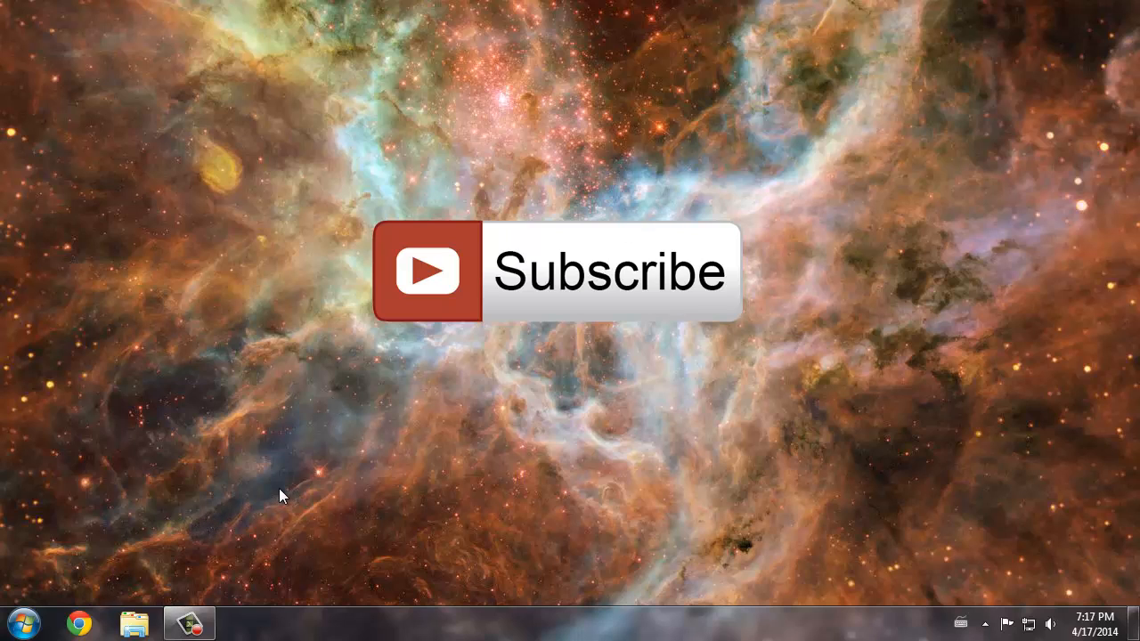
{"action": "mouse_move", "coordinate": [224, 368]}
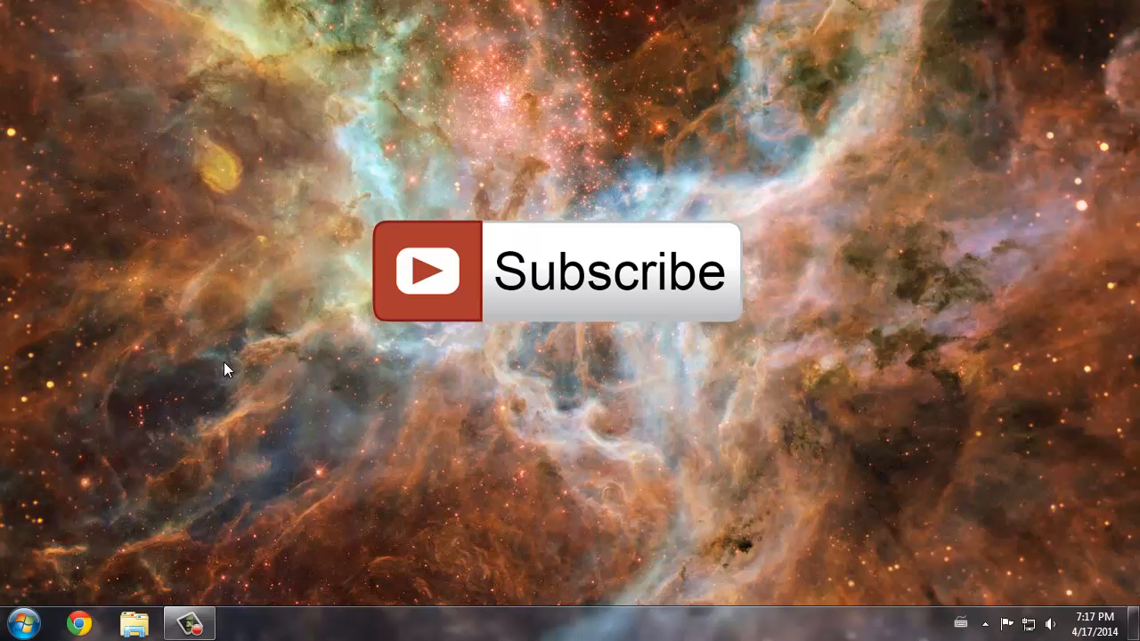
{"action": "mouse_move", "coordinate": [77, 556]}
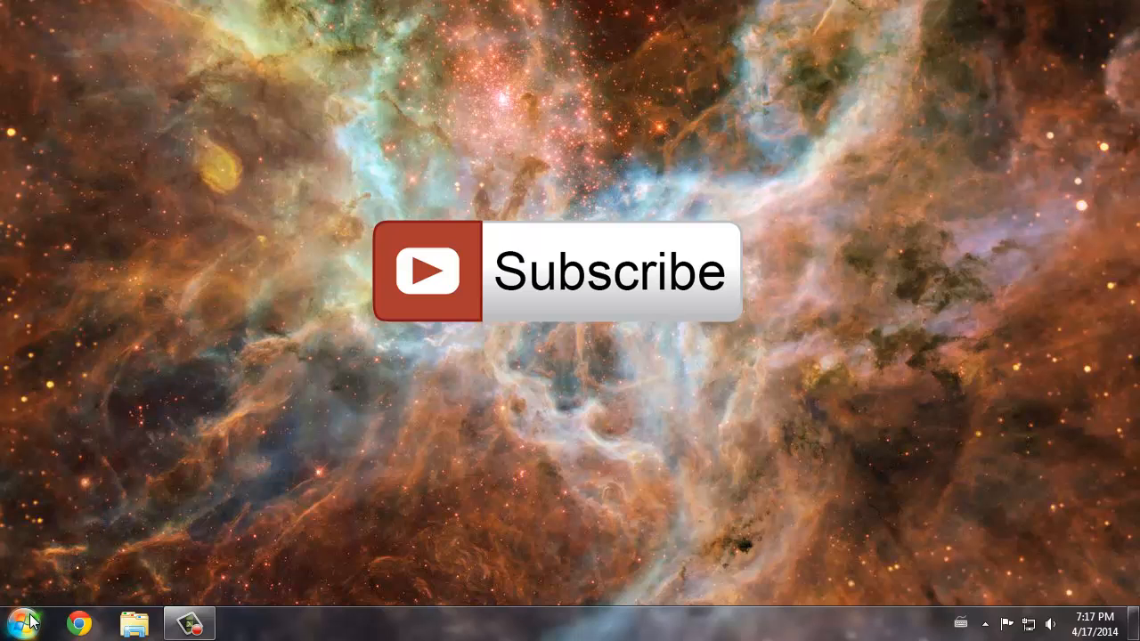
- Run 'excel /safe' from Start search to open Excel in Safe Mode
{"action": "left_click", "coordinate": [17, 622]}
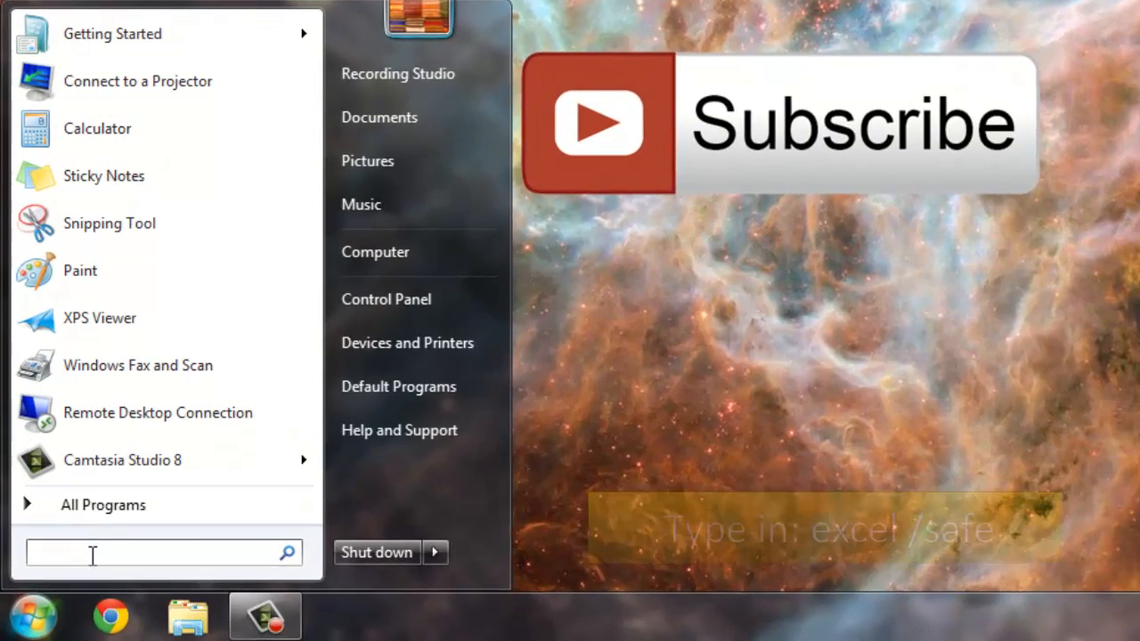
{"action": "type", "text": "excel"}
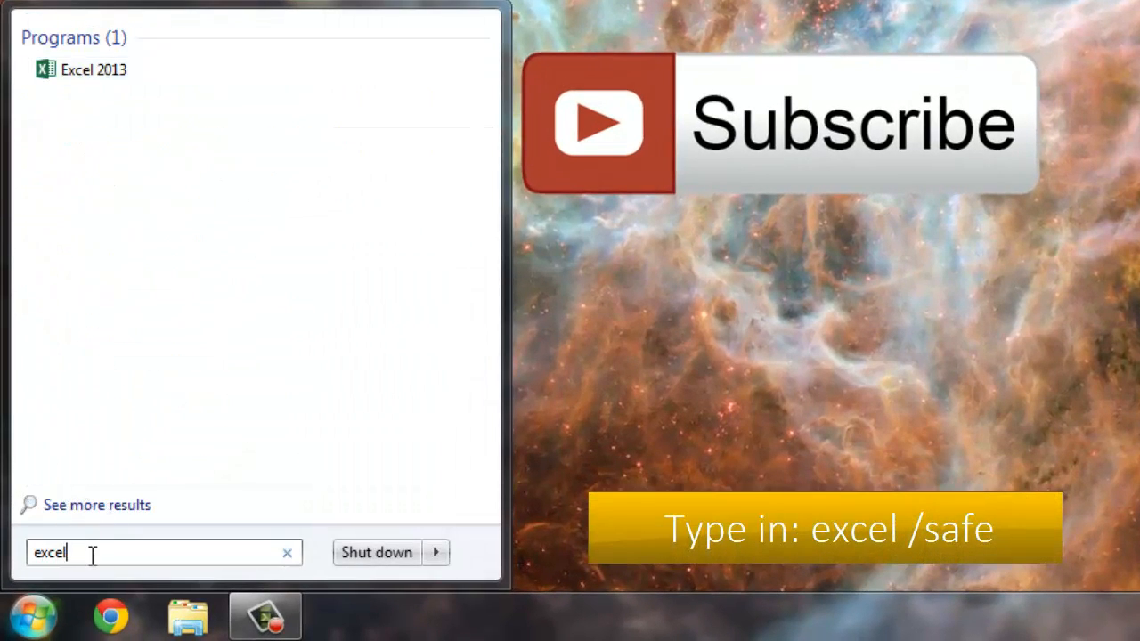
{"action": "type", "text": "/"}
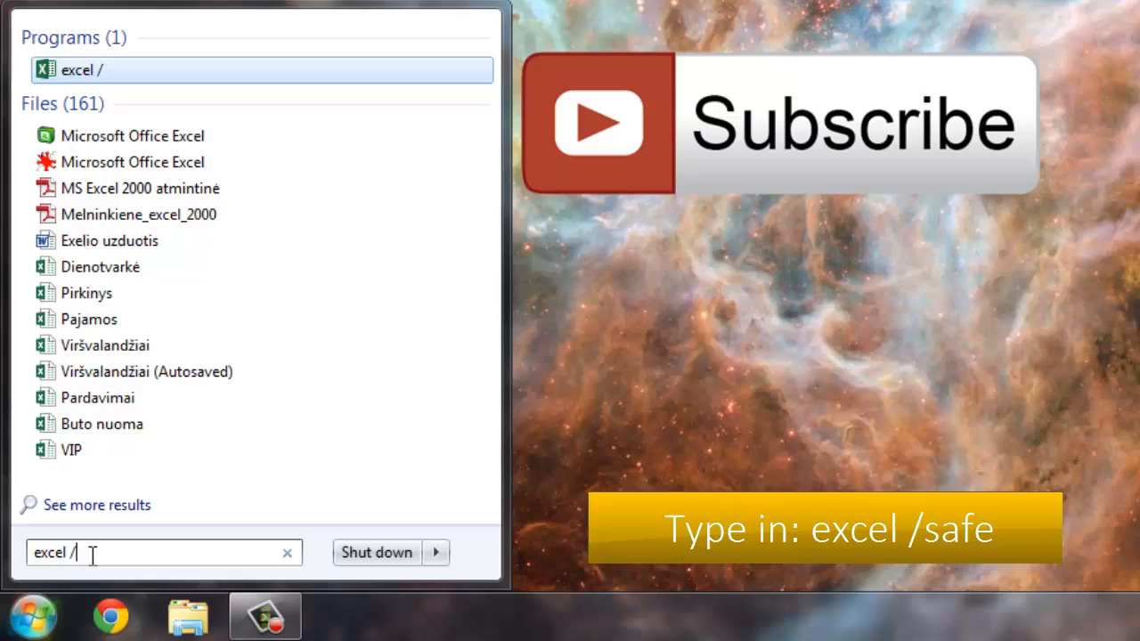
{"action": "type", "text": "safe"}
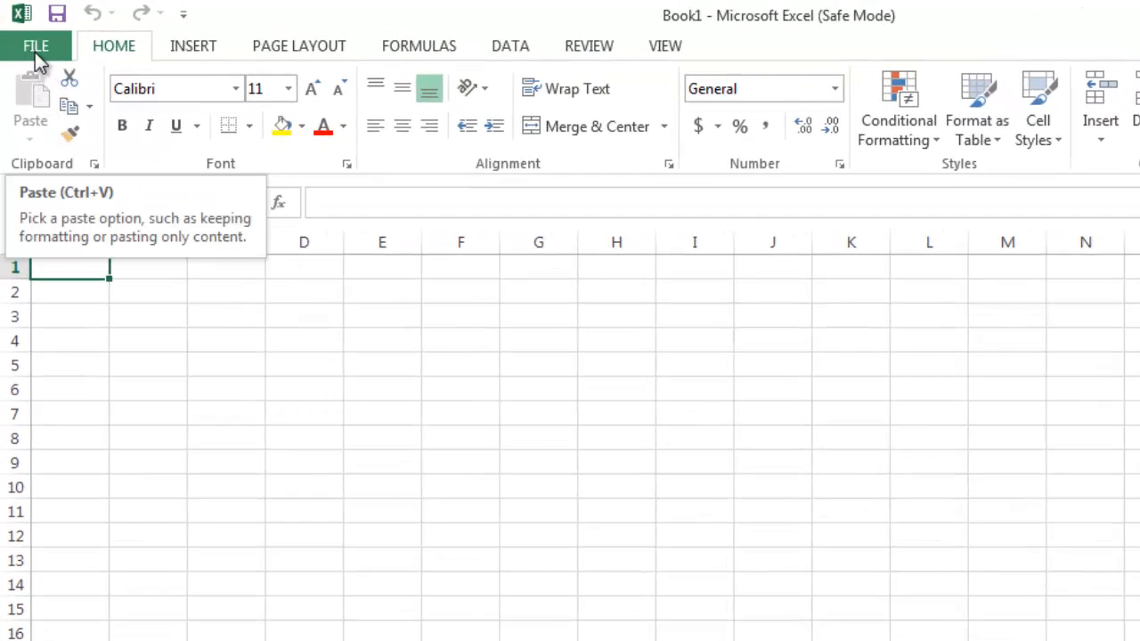
- In Excel Options > Add-Ins, set Manage to COM Add-ins and show the COM Add-Ins list
{"action": "left_click", "coordinate": [35, 46]}
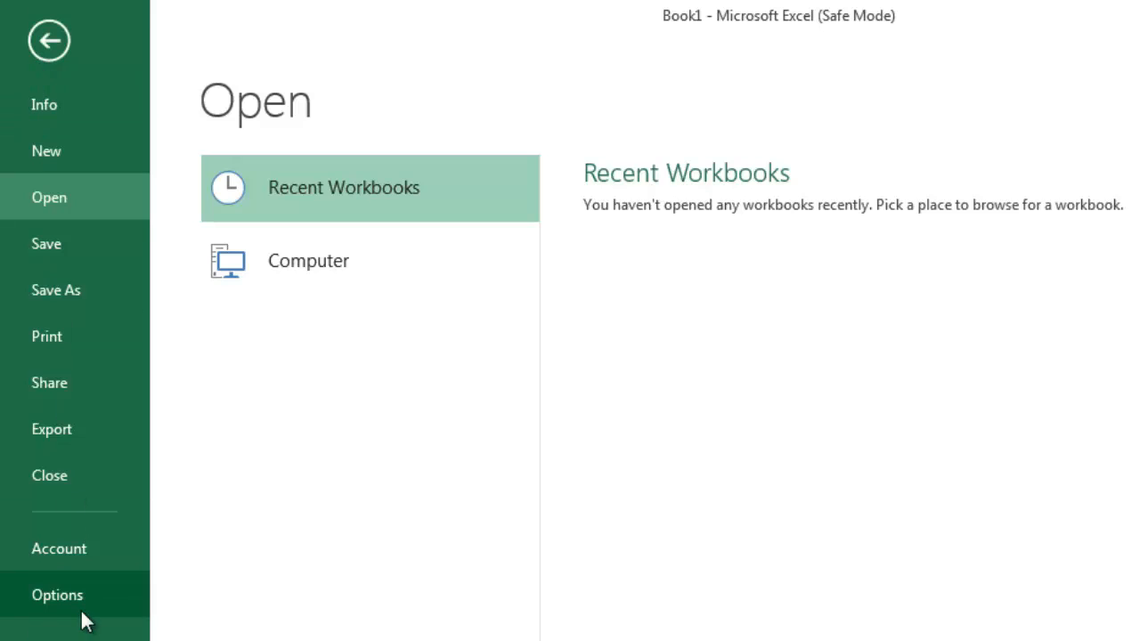
{"action": "left_click", "coordinate": [57, 595]}
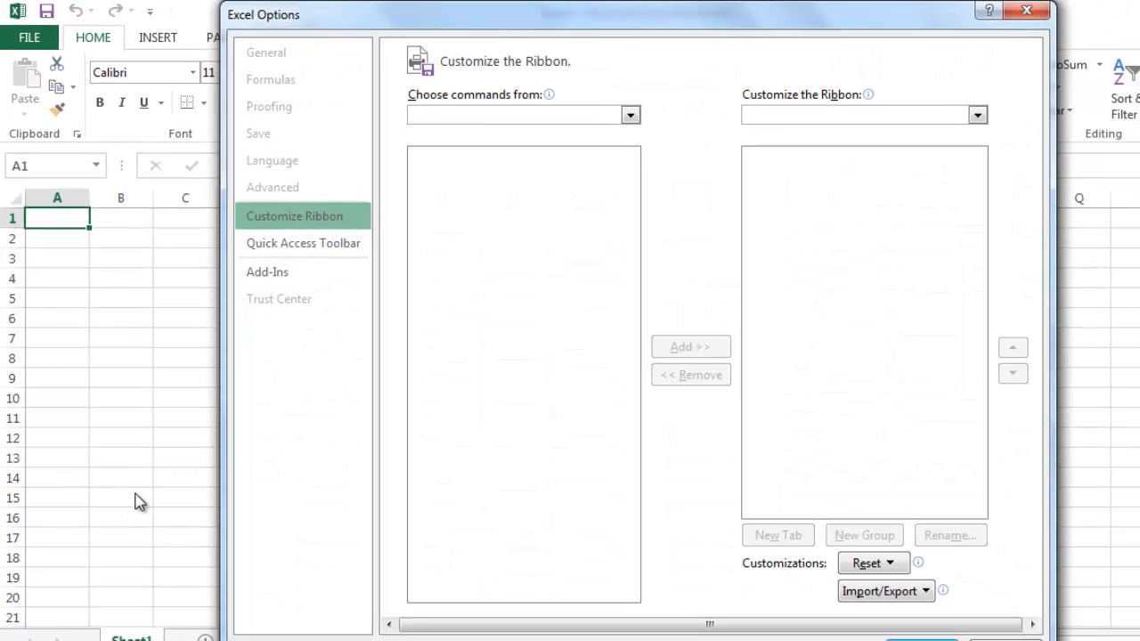
{"action": "left_click", "coordinate": [267, 271]}
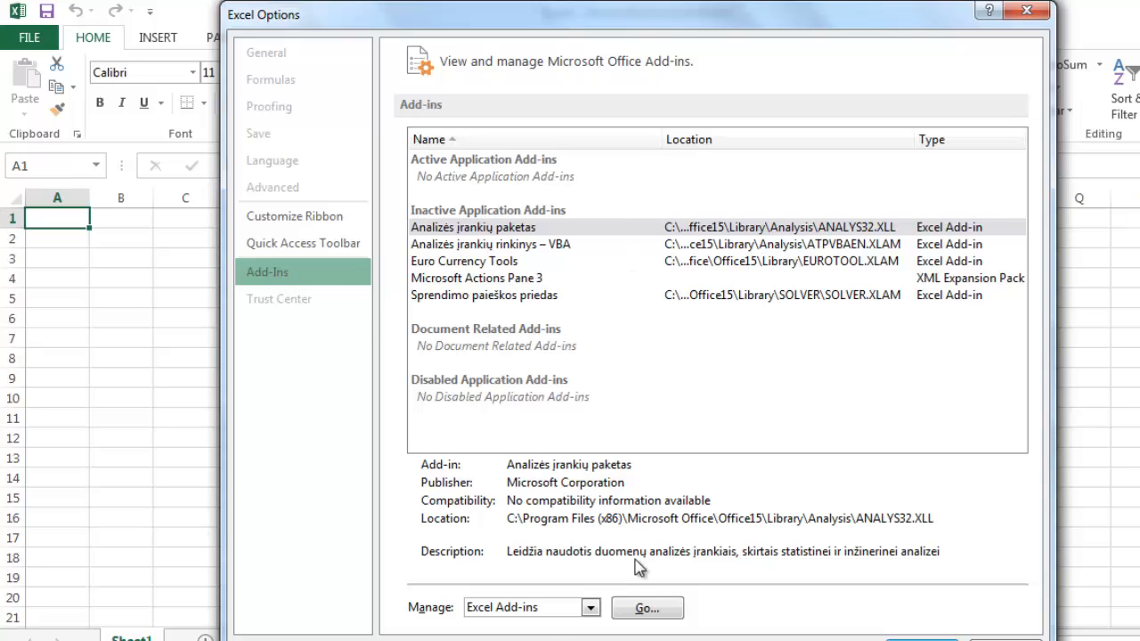
{"action": "left_click", "coordinate": [521, 606]}
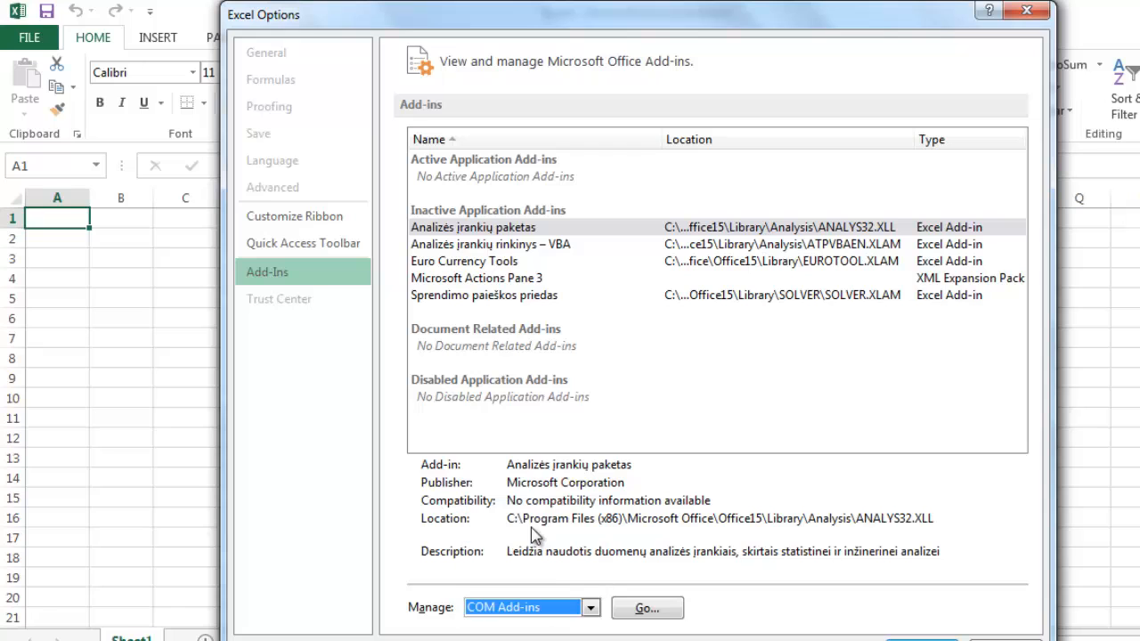
{"action": "mouse_move", "coordinate": [588, 624]}
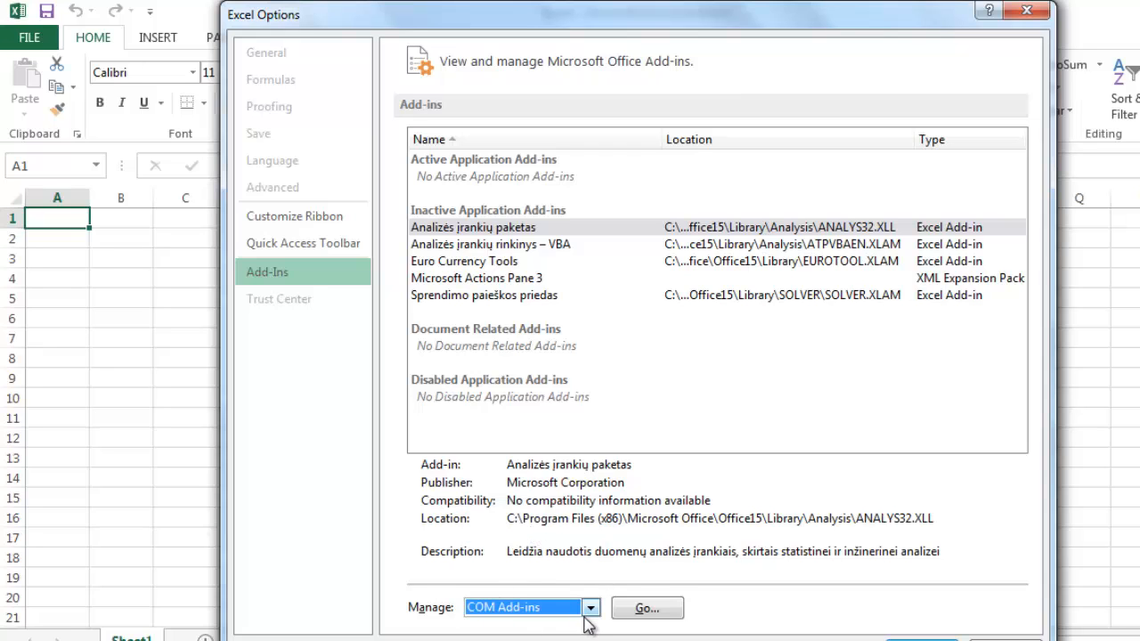
{"action": "left_click", "coordinate": [647, 608]}
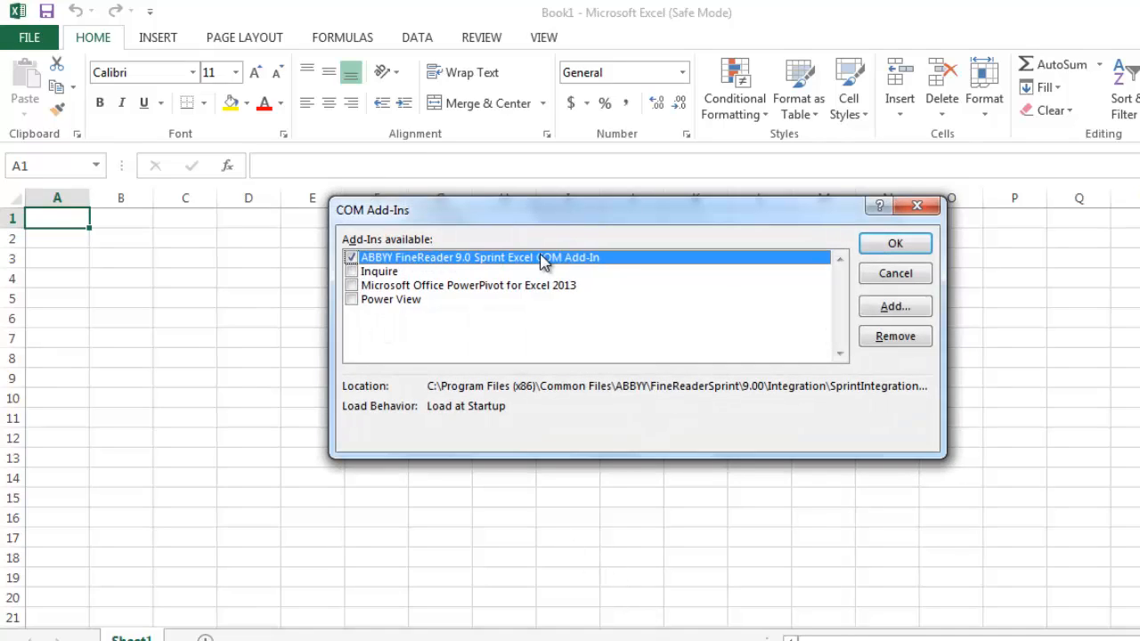
{"action": "mouse_move", "coordinate": [449, 282]}
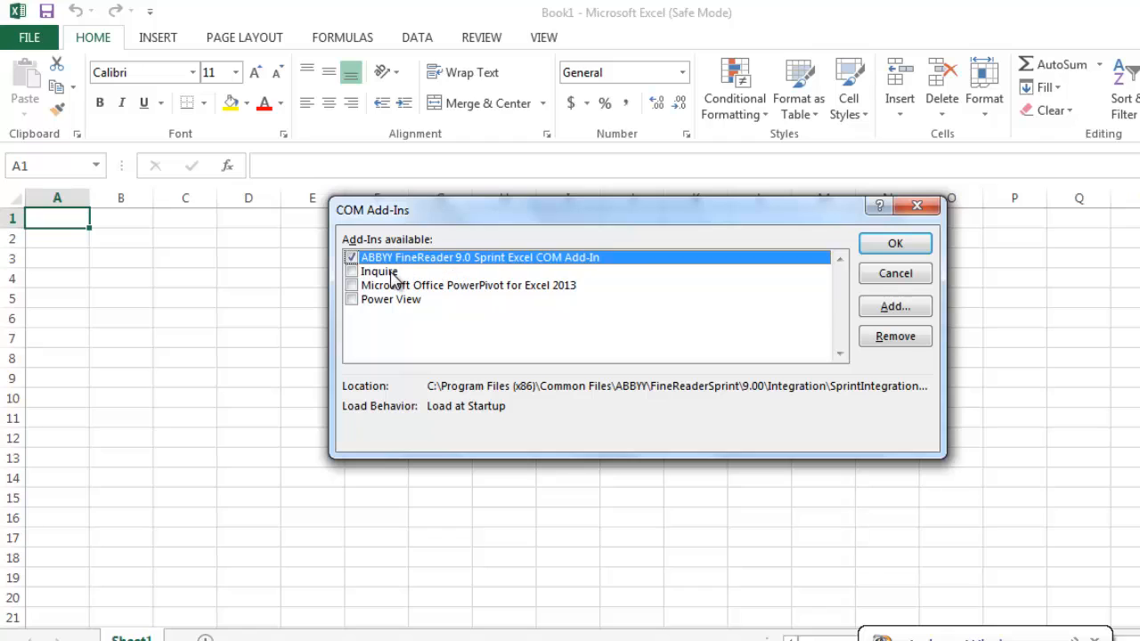
{"action": "mouse_move", "coordinate": [395, 278]}
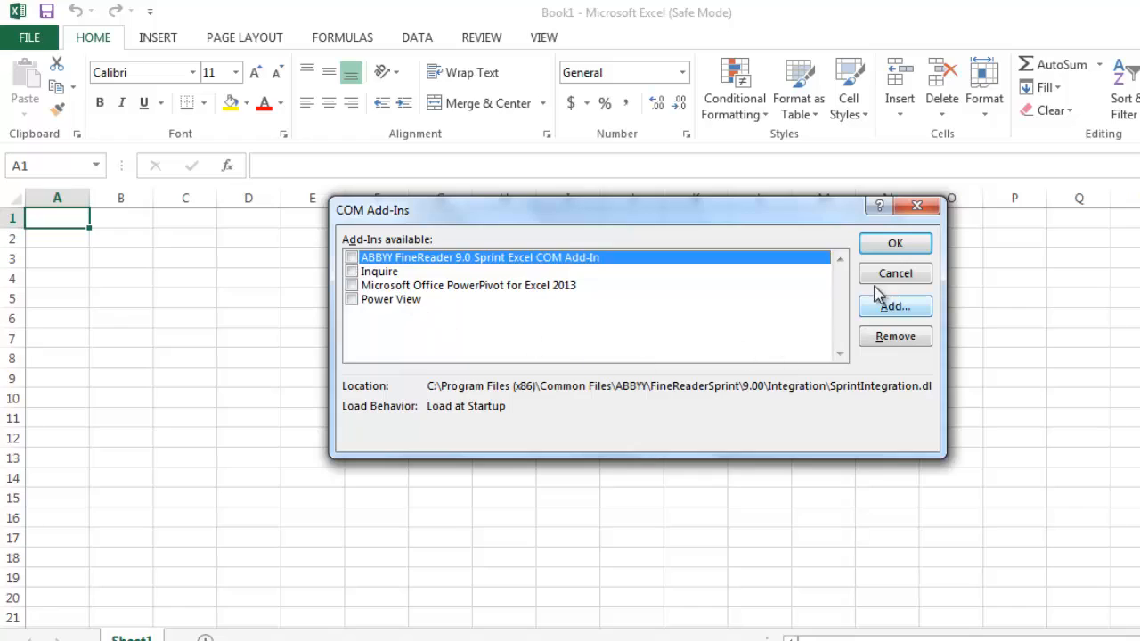
- Confirm disabling the ABBYY FineReader 9.0 Sprint Excel COM add-in with OK
{"action": "left_click", "coordinate": [895, 273]}
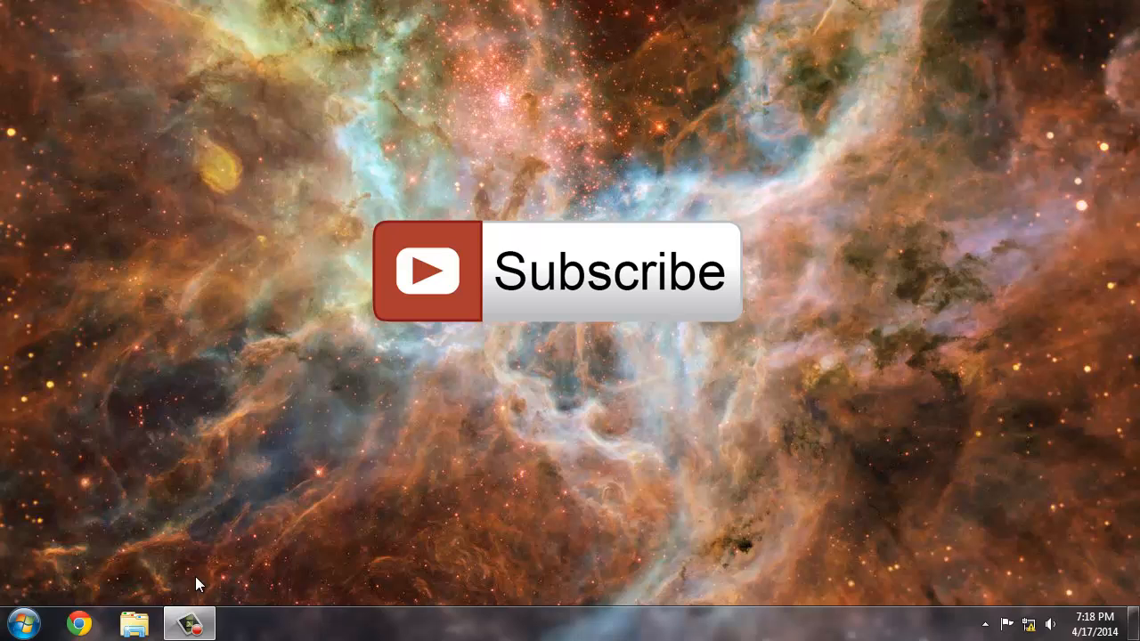
- Relaunch Excel normally from Start search and start a blank workbook without crashing
{"action": "left_click", "coordinate": [22, 624]}
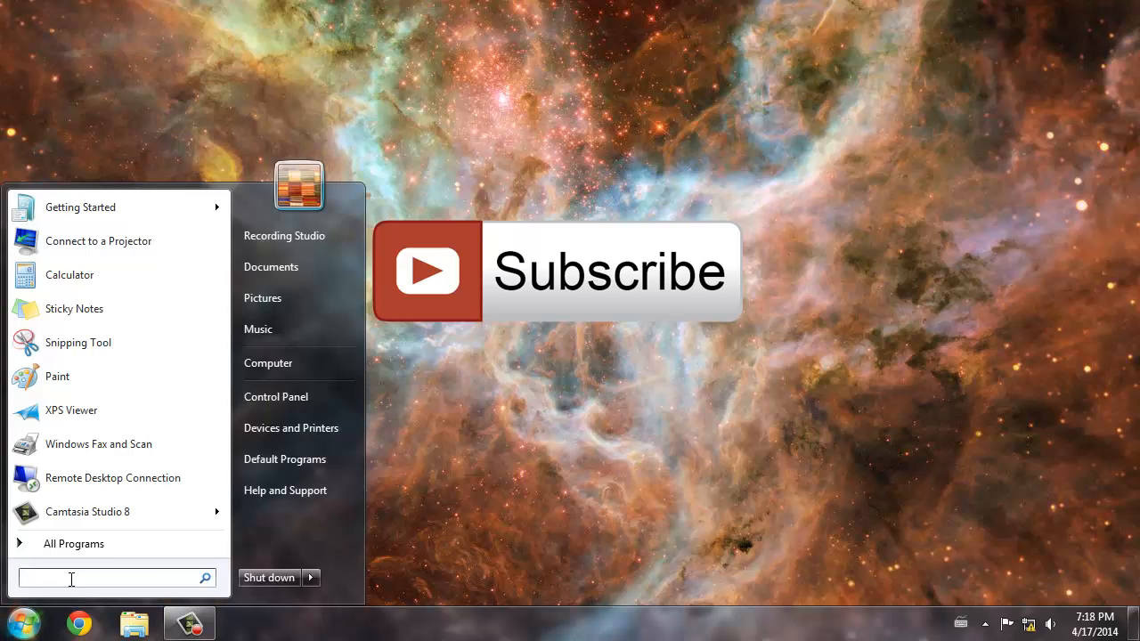
{"action": "type", "text": "excel"}
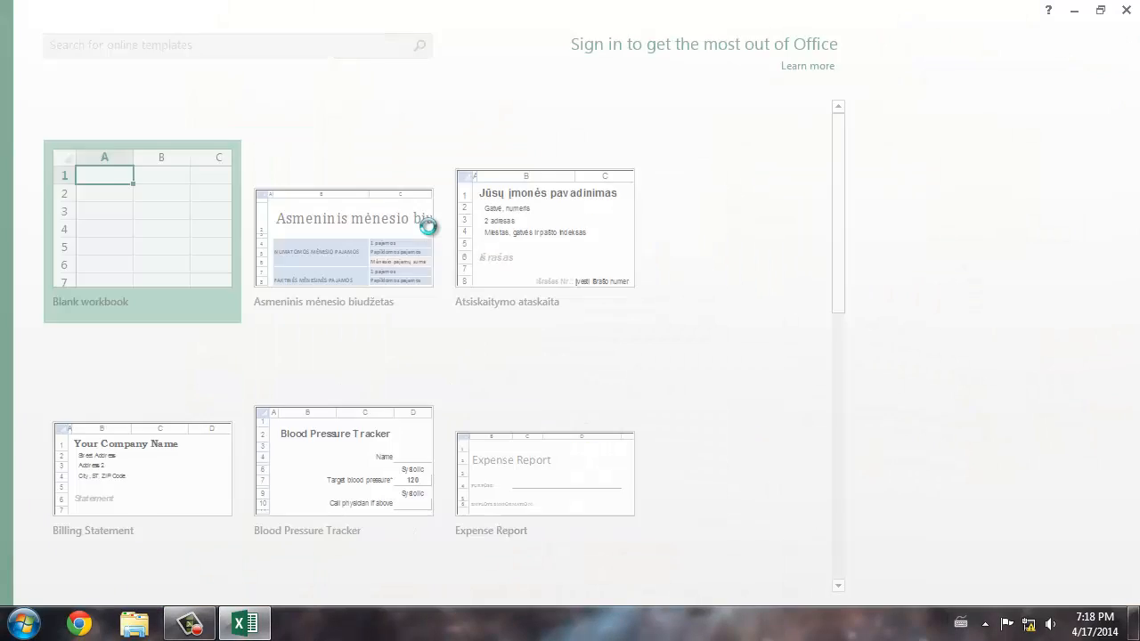
{"action": "left_click", "coordinate": [143, 218]}
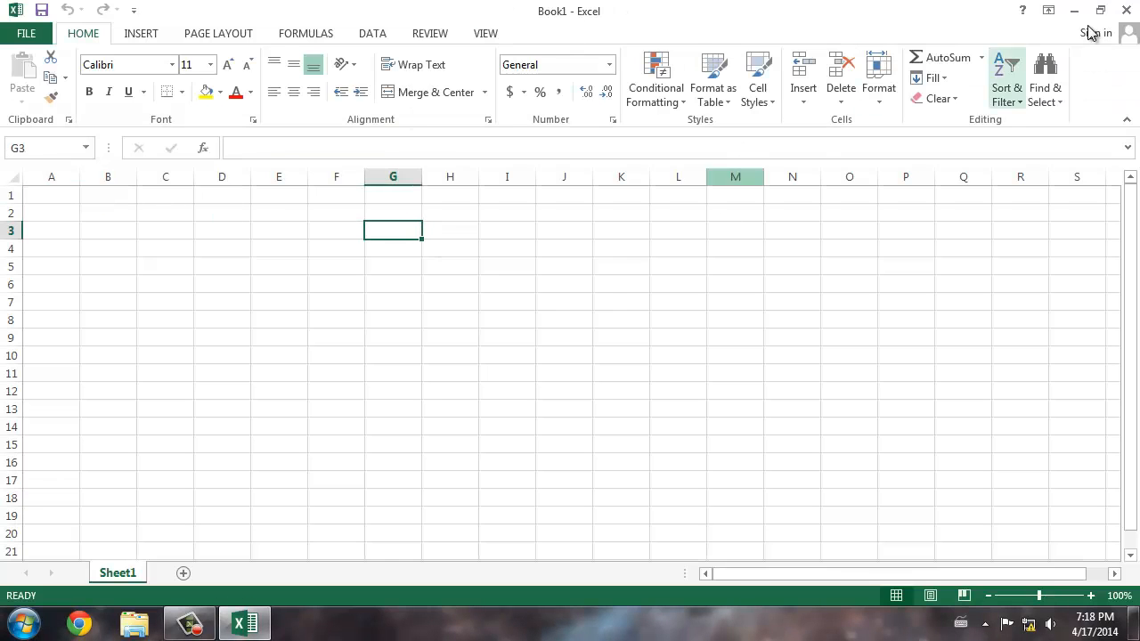
{"action": "mouse_move", "coordinate": [1126, 10]}
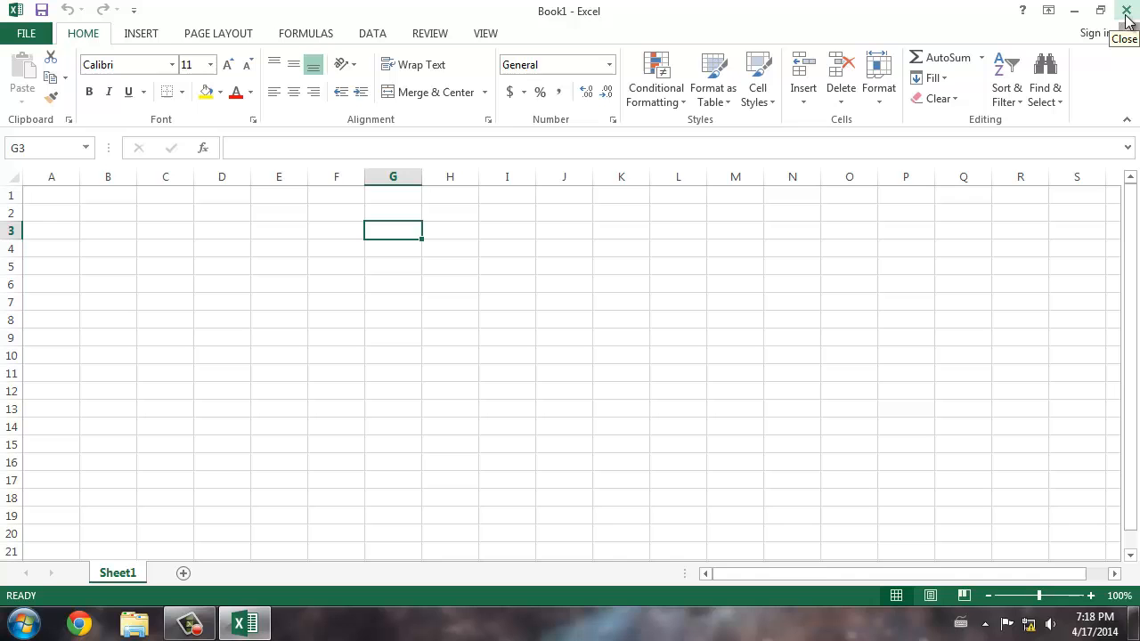
{"action": "mouse_move", "coordinate": [246, 32]}
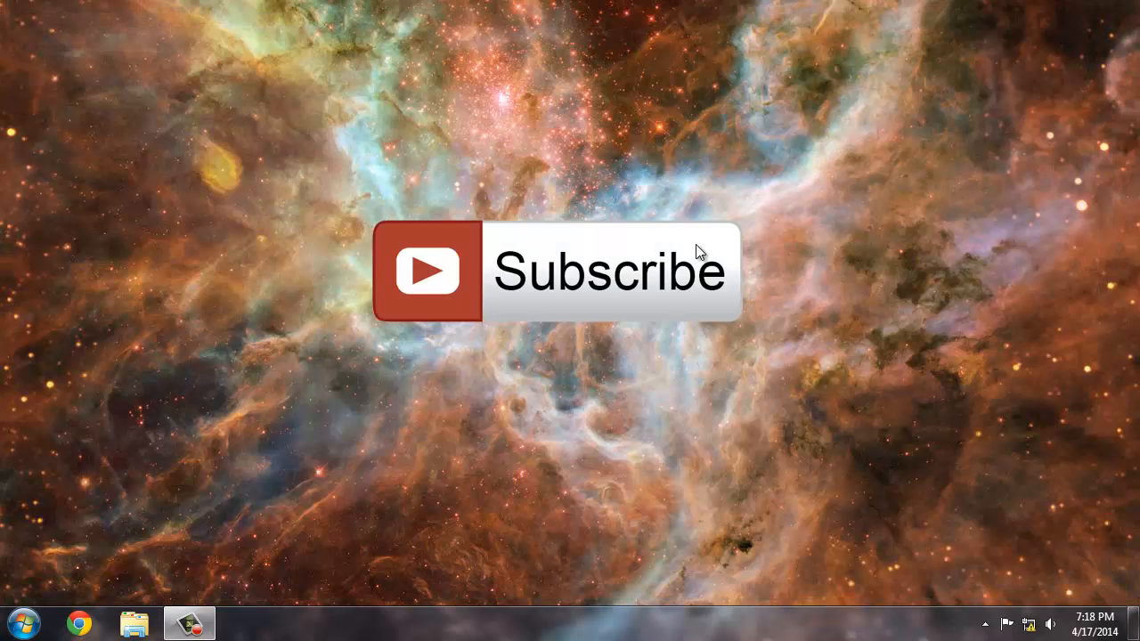
{"action": "mouse_move", "coordinate": [16, 627]}
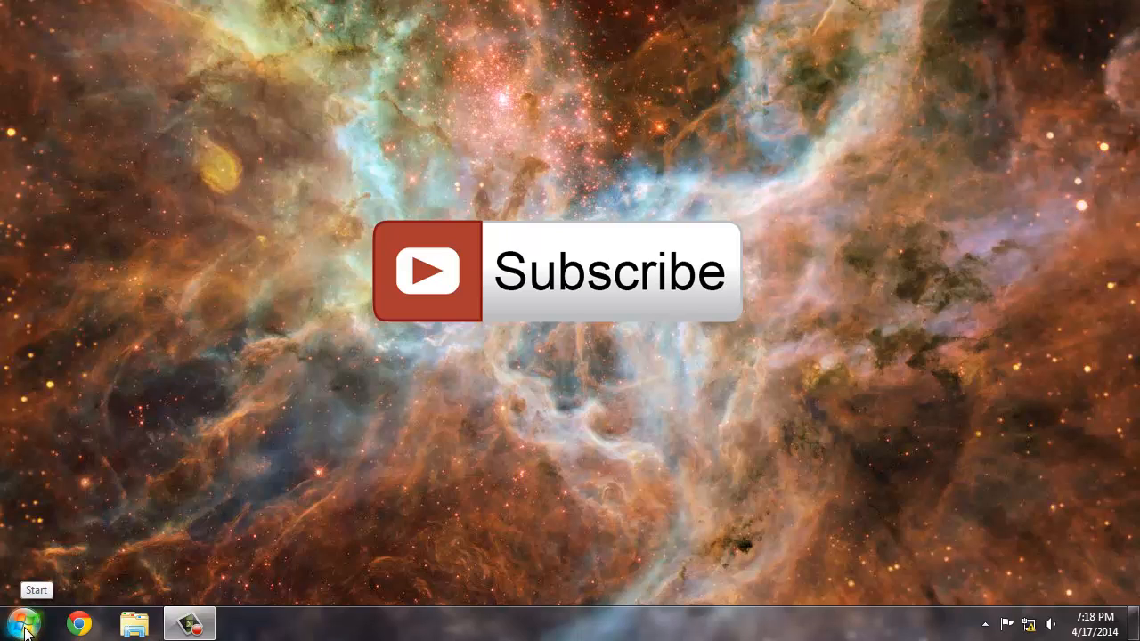
- Run 'winword /safe' from Start search, correcting typos, to open Word in Safe Mode
{"action": "left_click", "coordinate": [14, 627]}
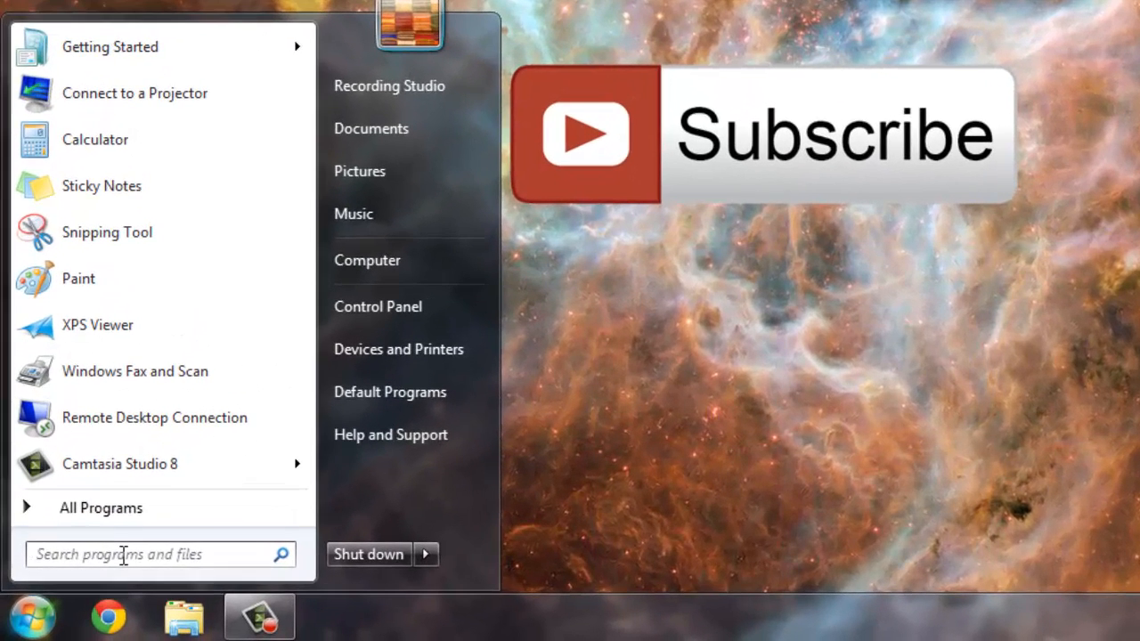
{"action": "left_click", "coordinate": [116, 554]}
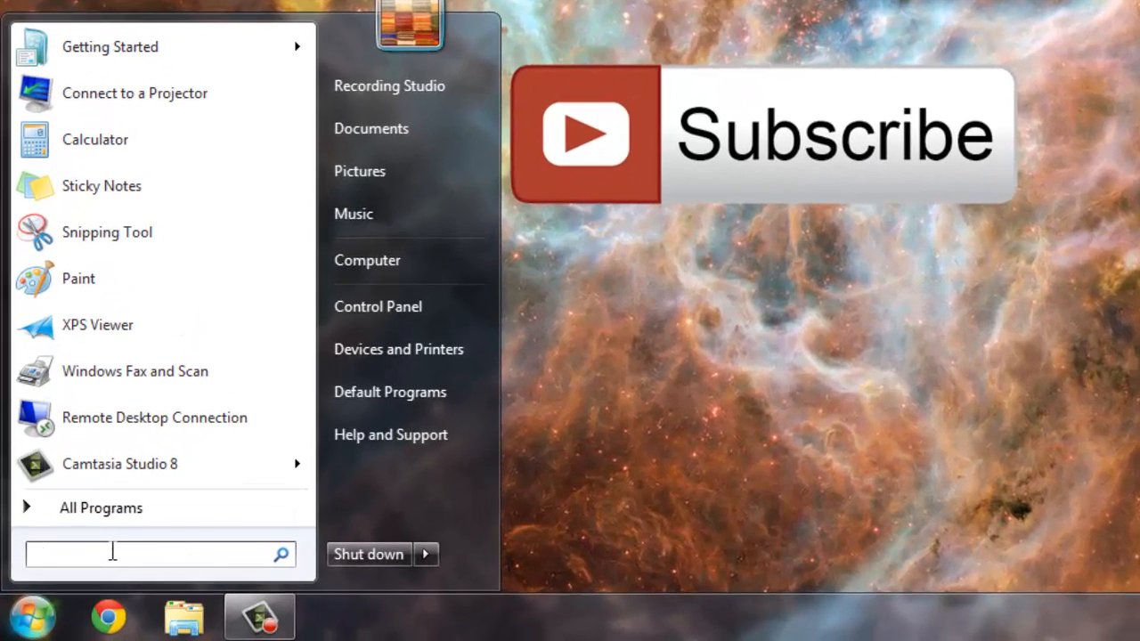
{"action": "type", "text": "Wind"}
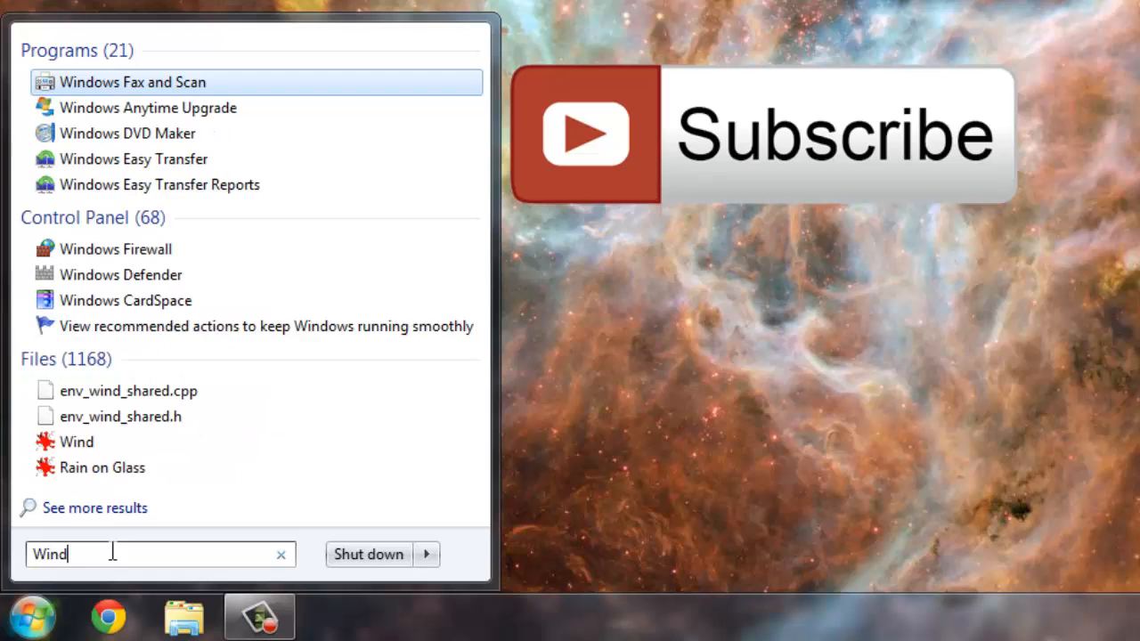
{"action": "type", "text": "word"}
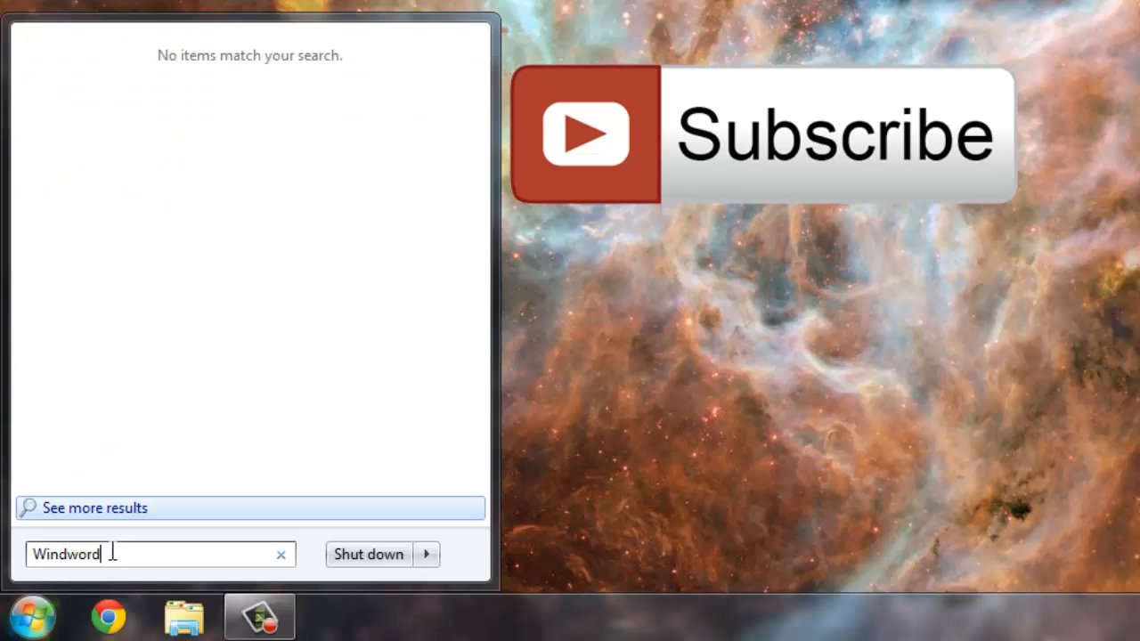
{"action": "key", "text": "Backspace"}
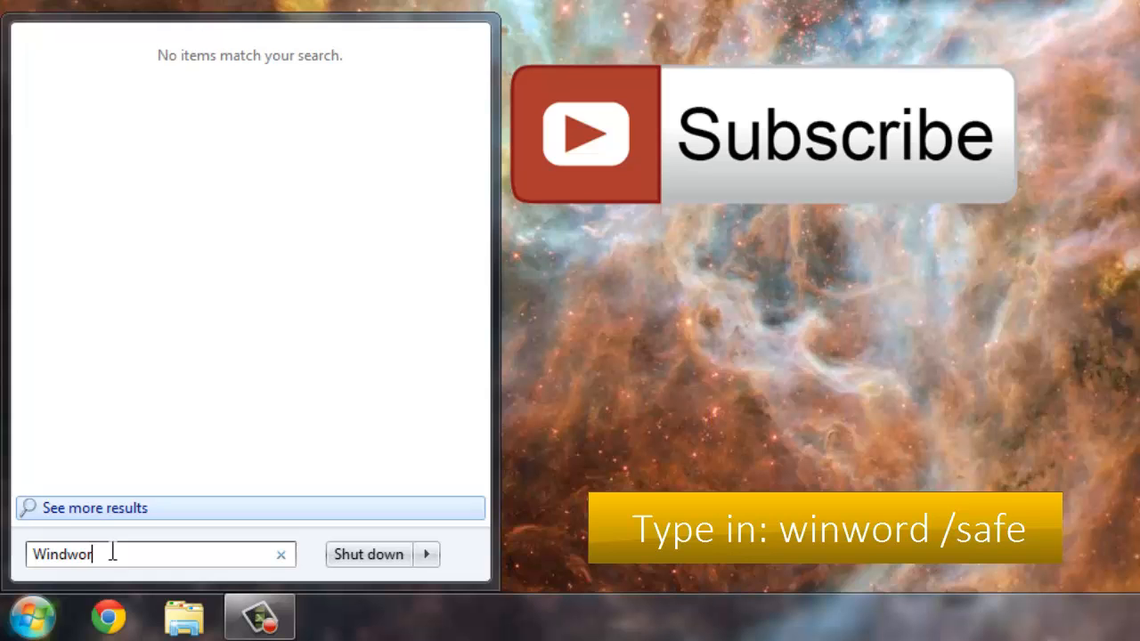
{"action": "key", "text": "Backspace"}
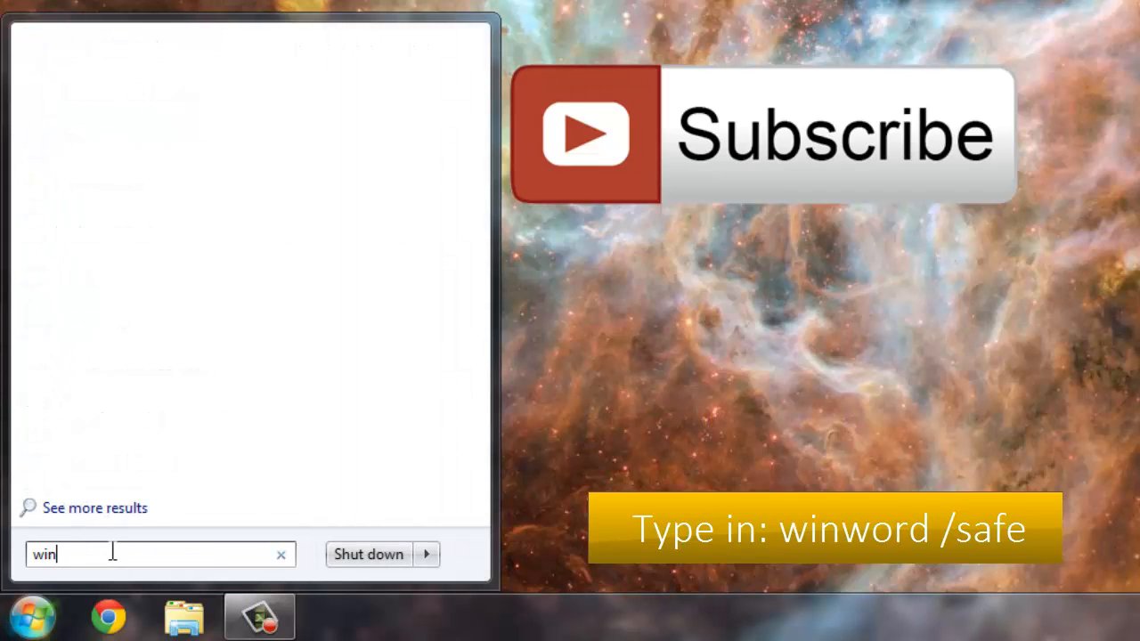
{"action": "type", "text": "word /"}
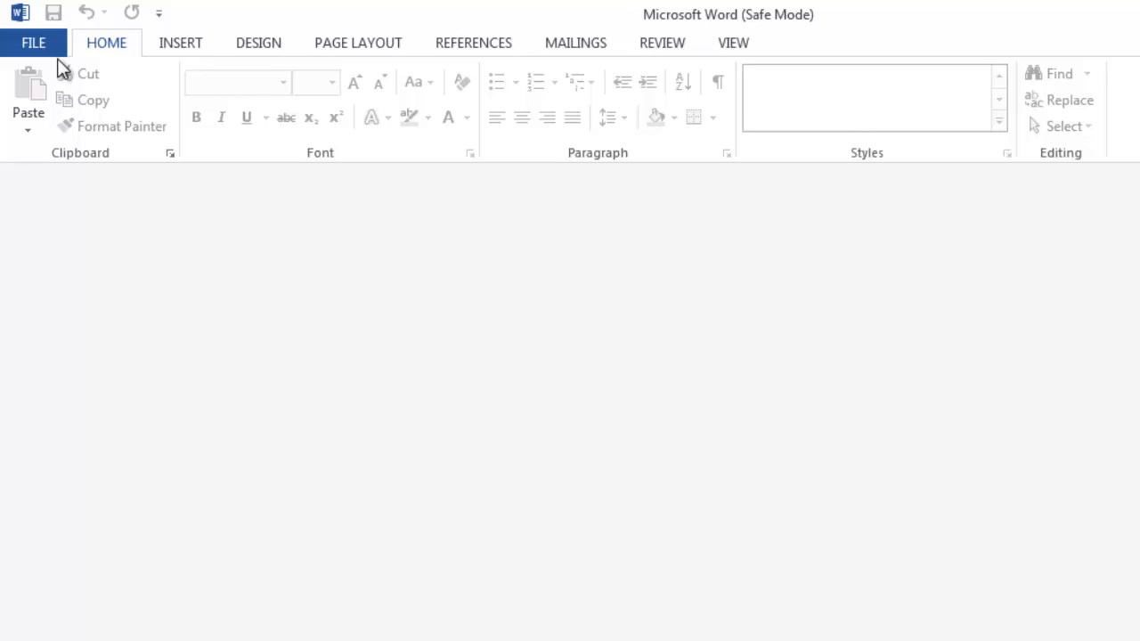
- In Word Options > Add-Ins, uncheck the ABBYY FineReader COM add-in and confirm
{"action": "left_click", "coordinate": [32, 43]}
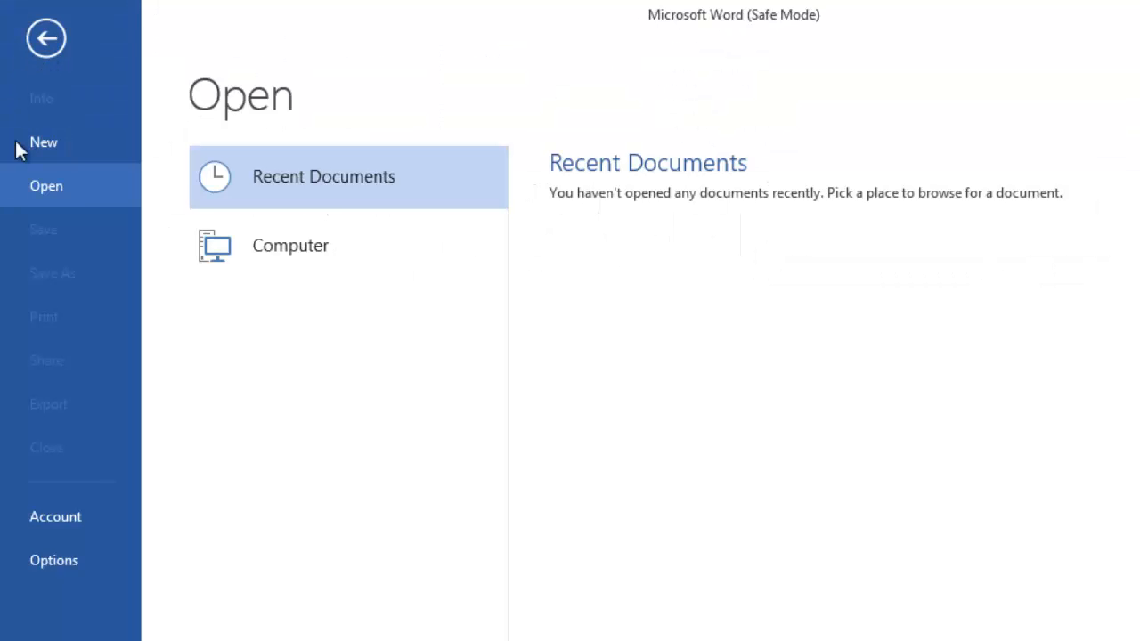
{"action": "left_click", "coordinate": [54, 559]}
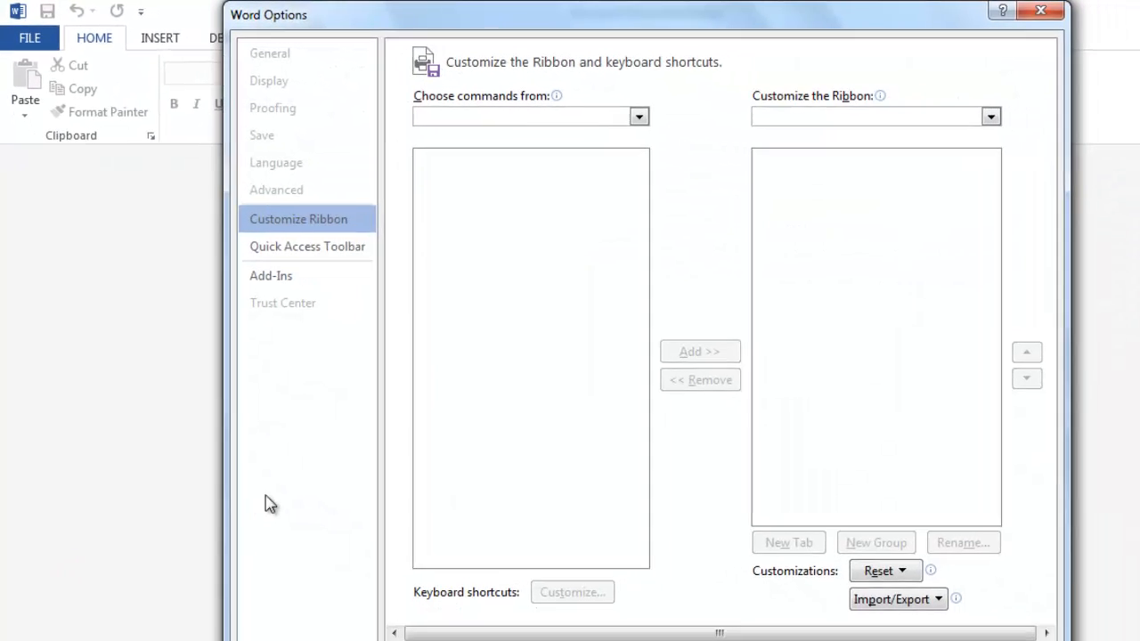
{"action": "left_click", "coordinate": [271, 274]}
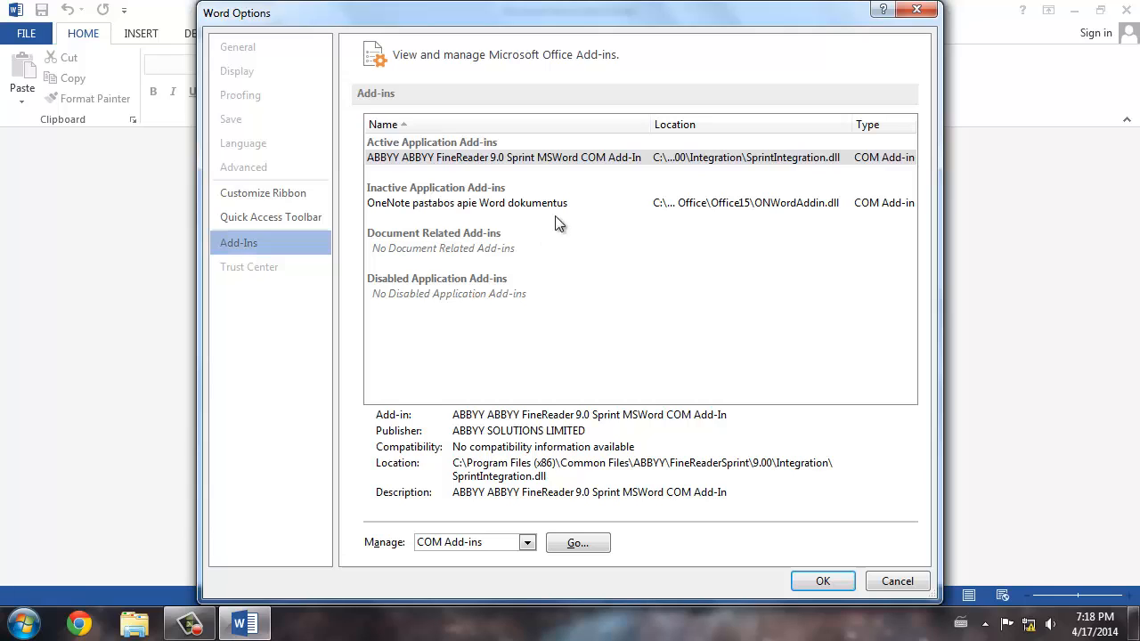
{"action": "left_click", "coordinate": [502, 157]}
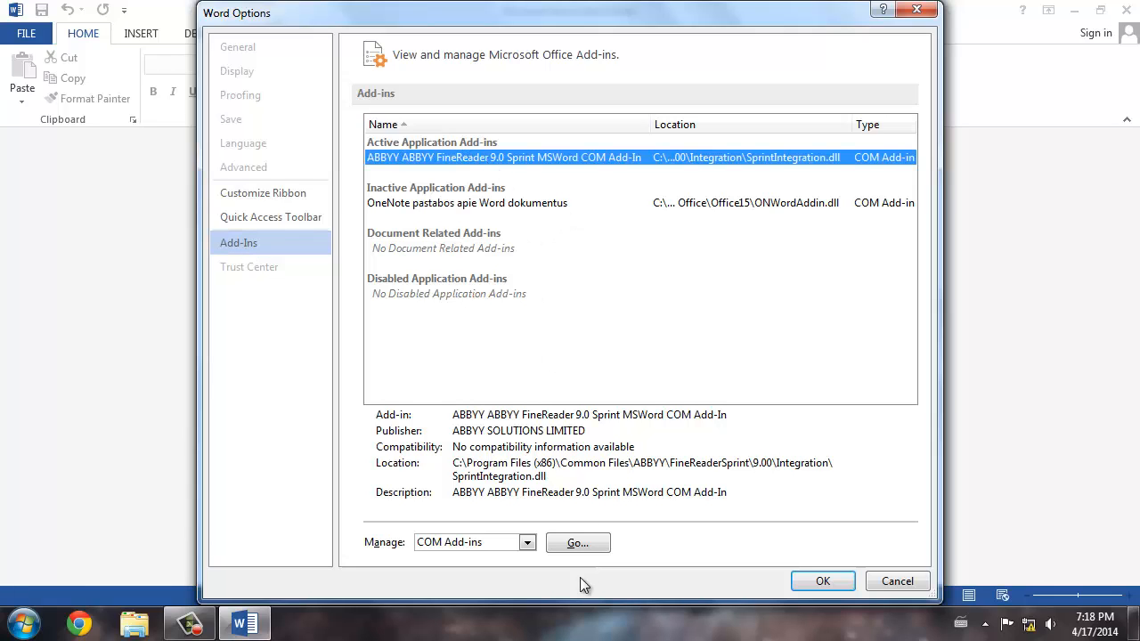
{"action": "mouse_move", "coordinate": [577, 543]}
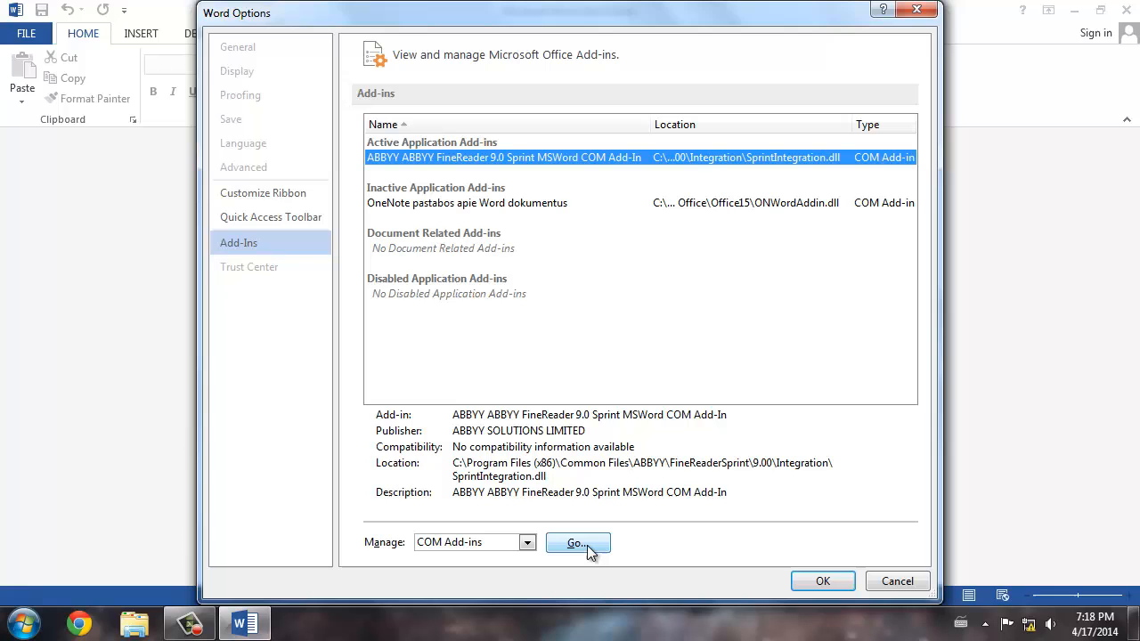
{"action": "left_click", "coordinate": [577, 543]}
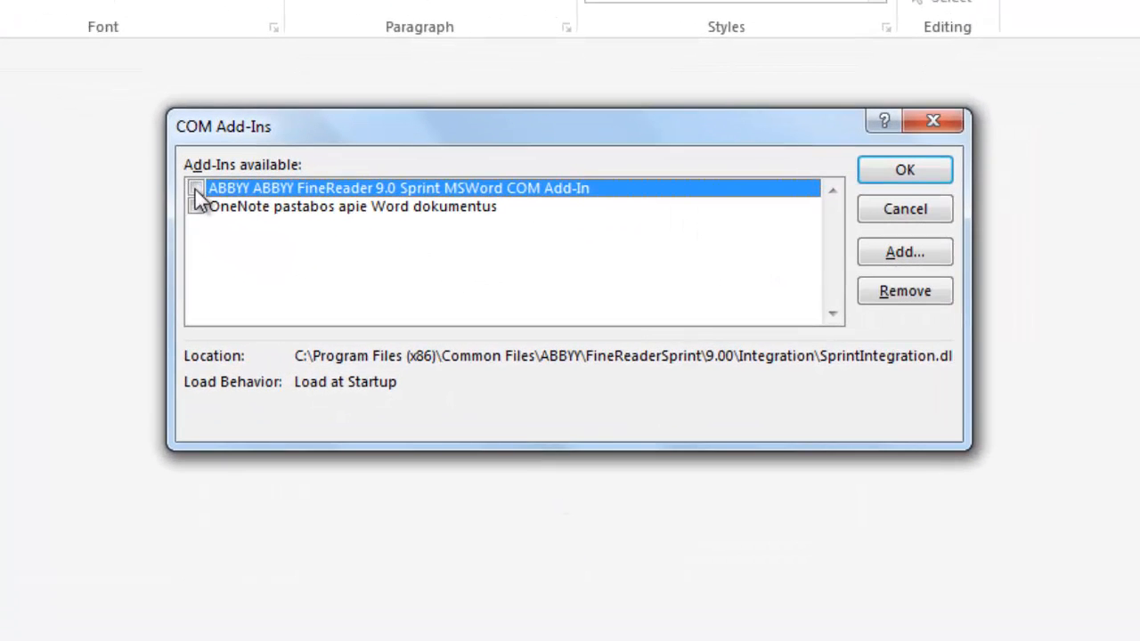
{"action": "left_click", "coordinate": [196, 187]}
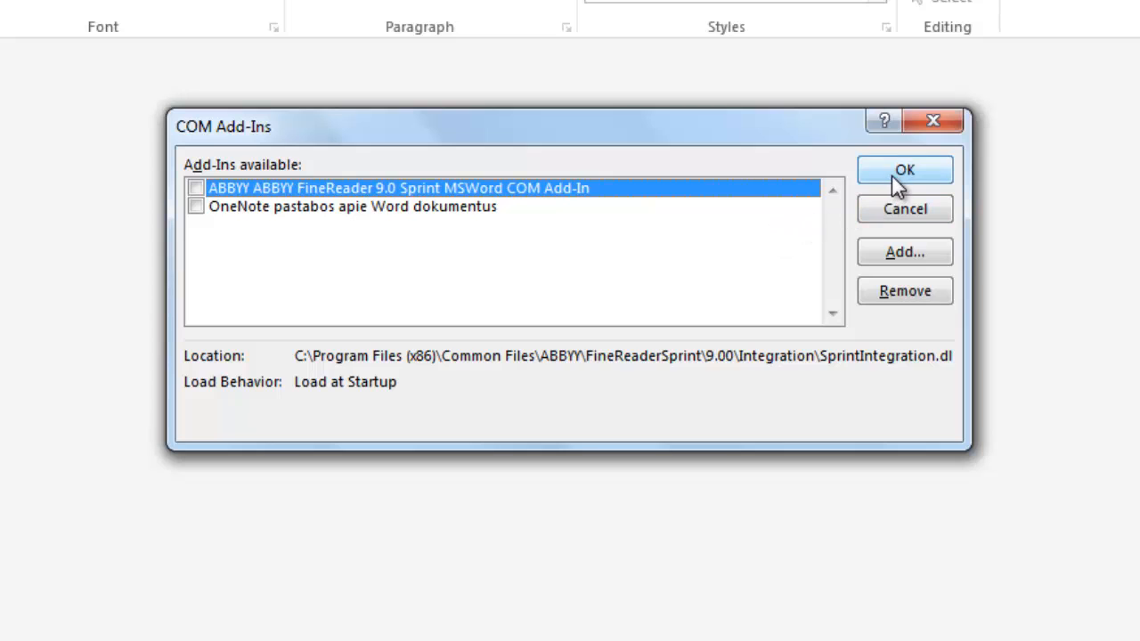
{"action": "left_click", "coordinate": [905, 171]}
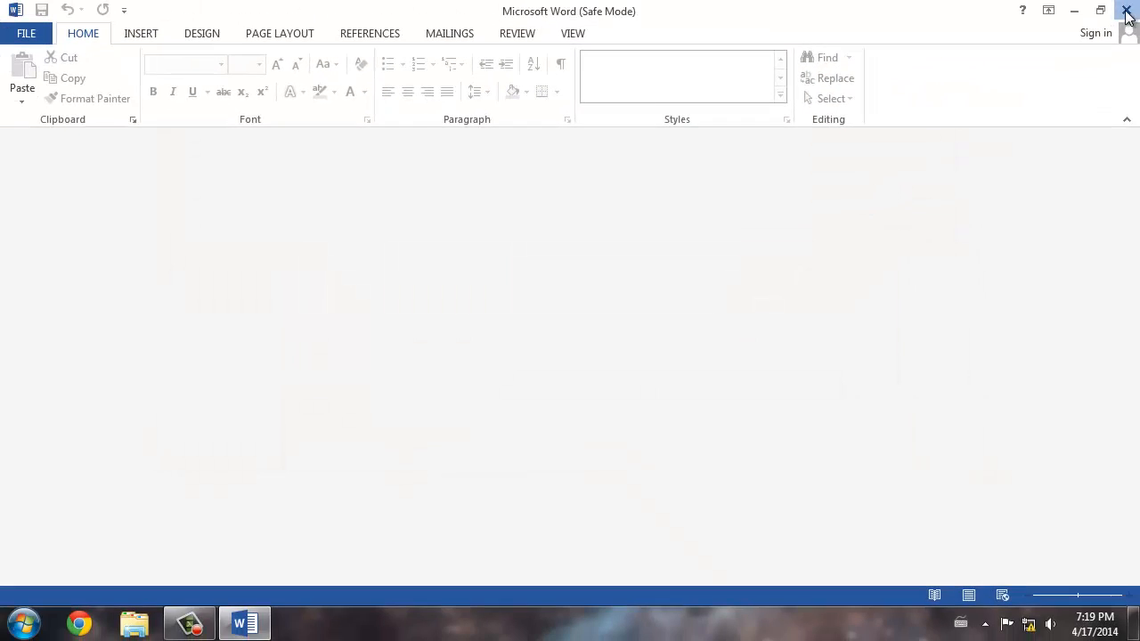
- Close safe-mode Word and relaunch Word 2013 from Start search
{"action": "left_click", "coordinate": [1126, 11]}
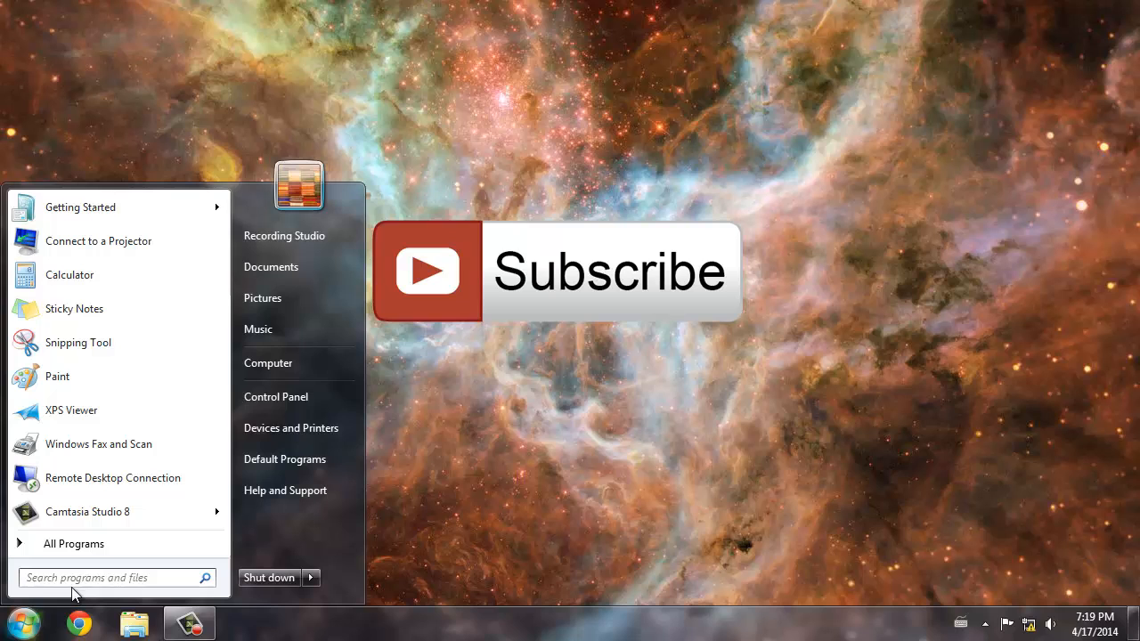
{"action": "type", "text": "Wor"}
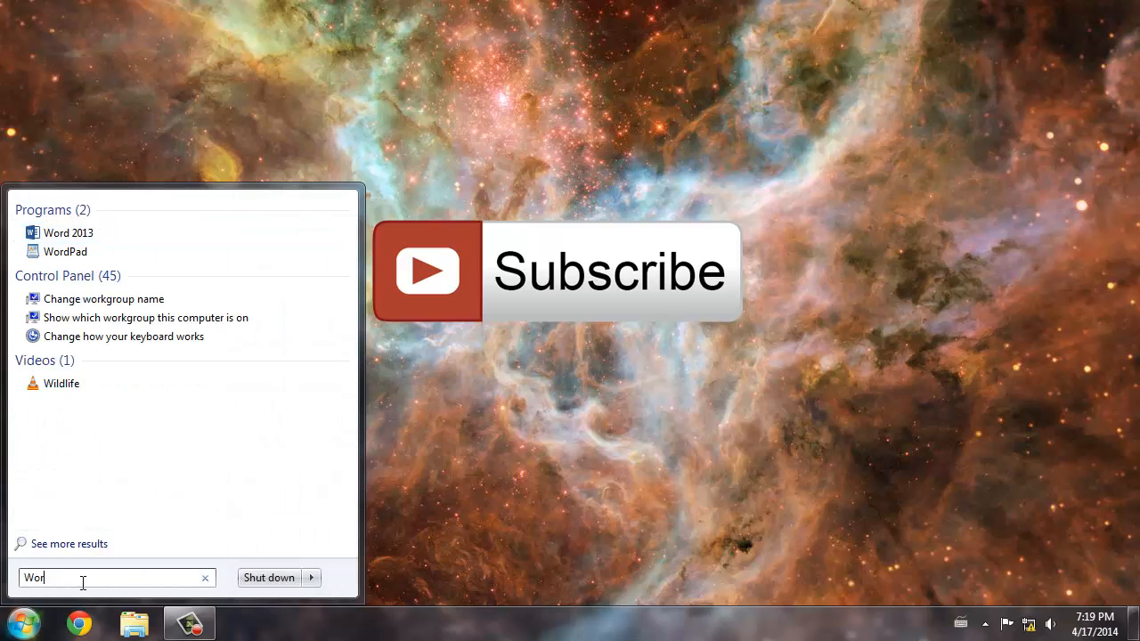
{"action": "left_click", "coordinate": [67, 231]}
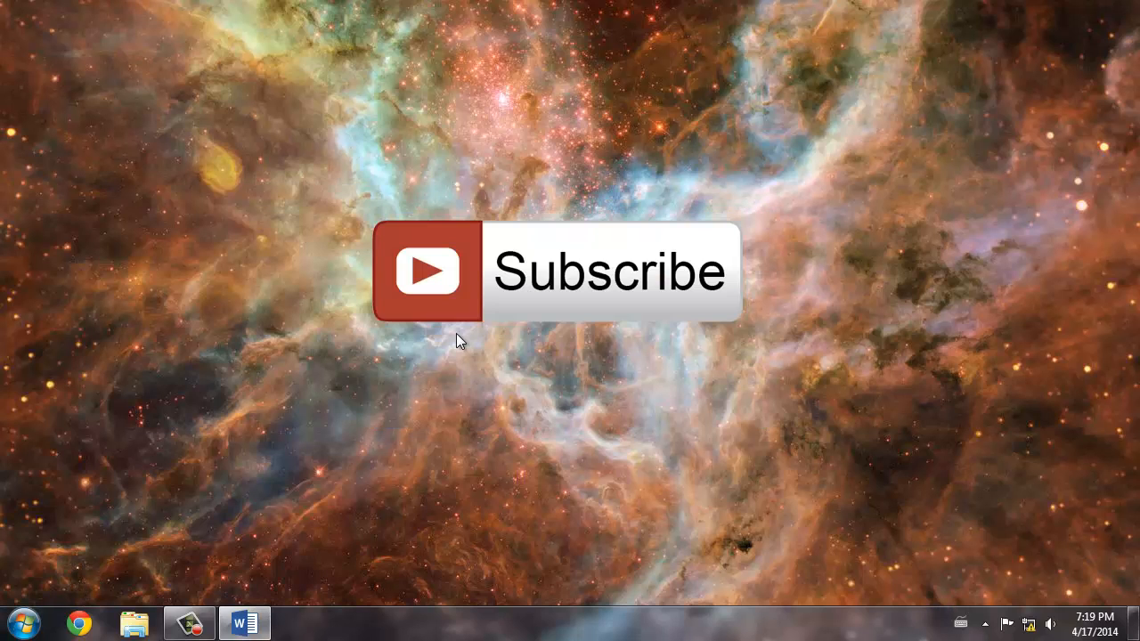
- Start a blank document, check Insert and View work, turn on the Ruler, then close Word
{"action": "left_click", "coordinate": [244, 624]}
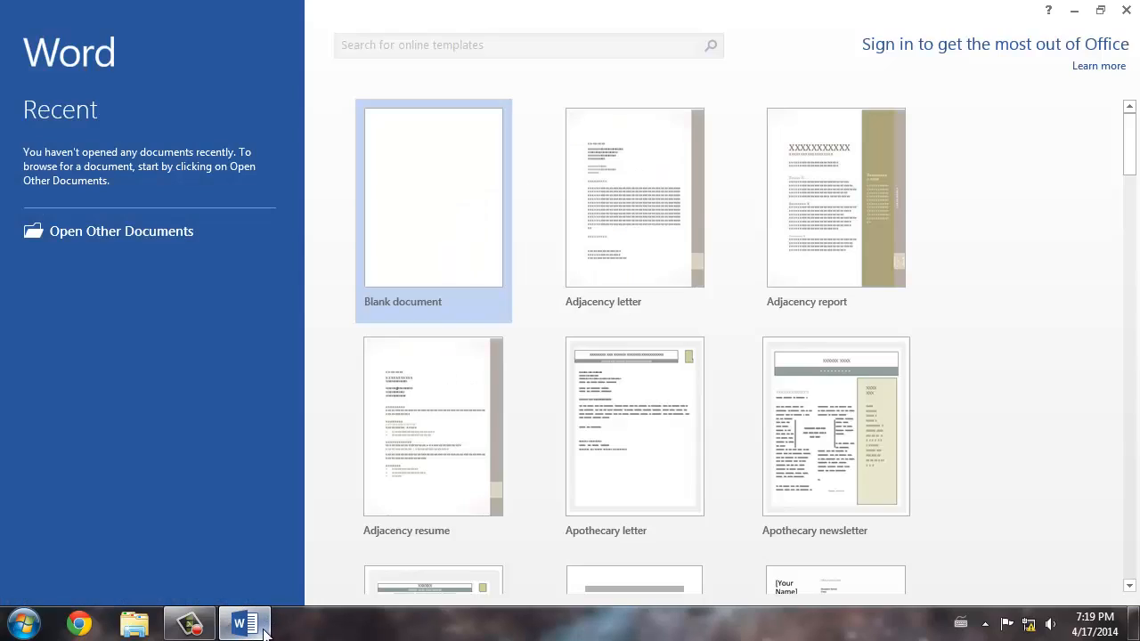
{"action": "left_click", "coordinate": [432, 196]}
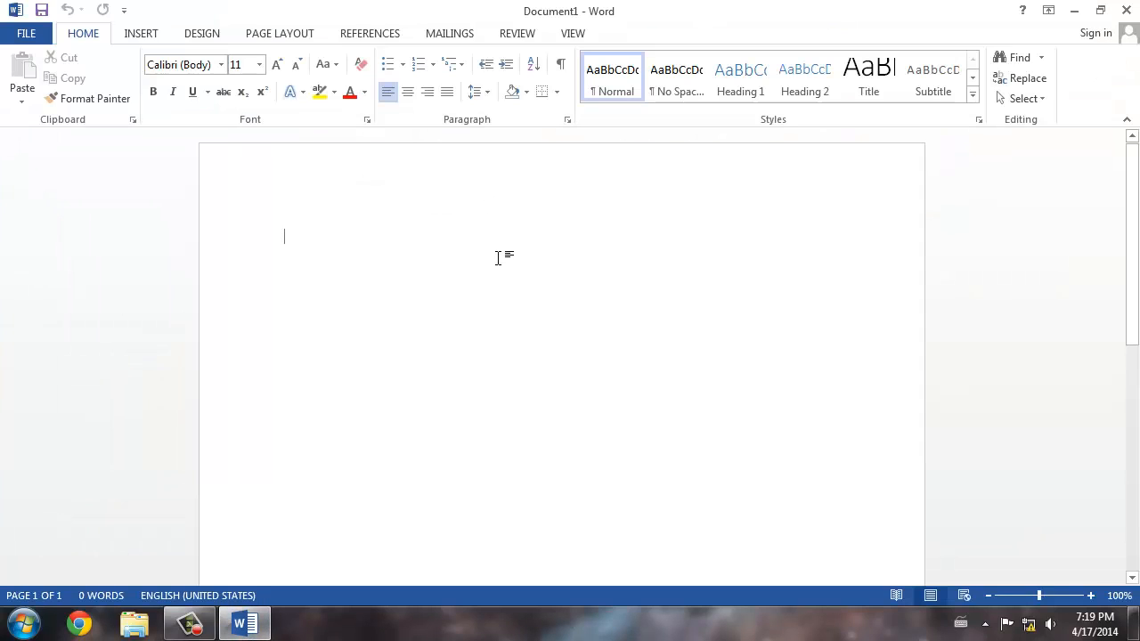
{"action": "left_click", "coordinate": [141, 32]}
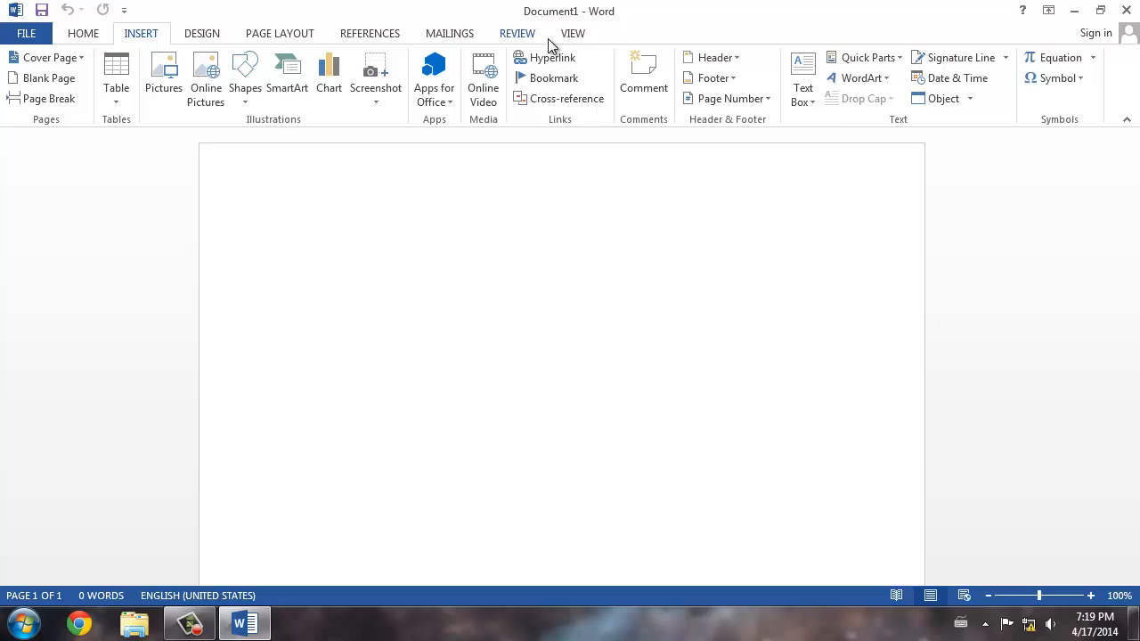
{"action": "left_click", "coordinate": [574, 33]}
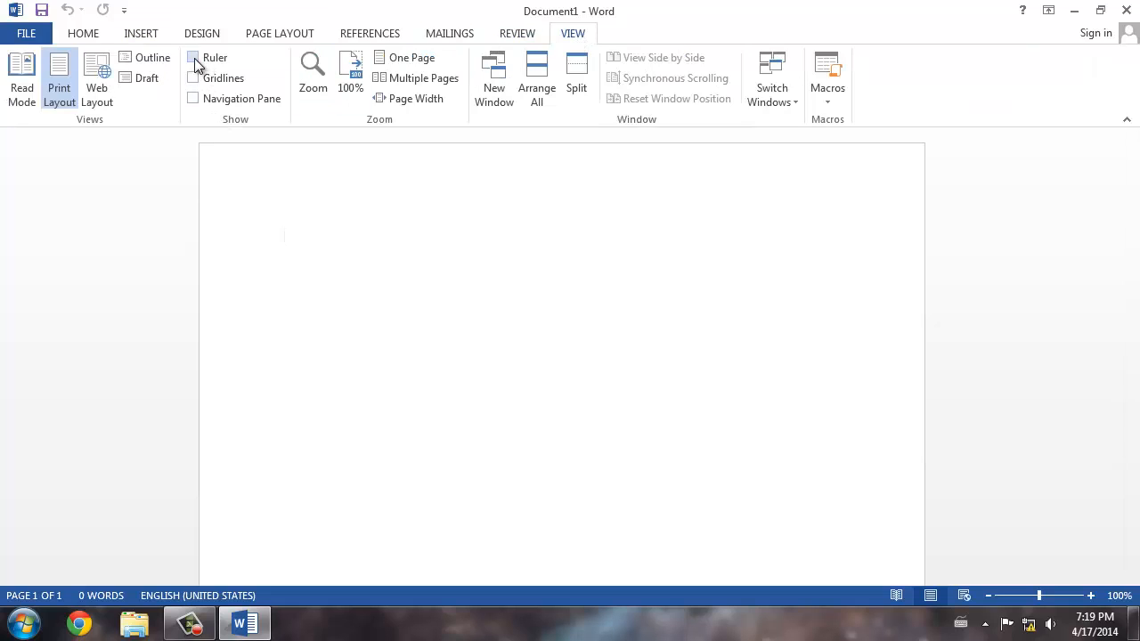
{"action": "left_click", "coordinate": [192, 57]}
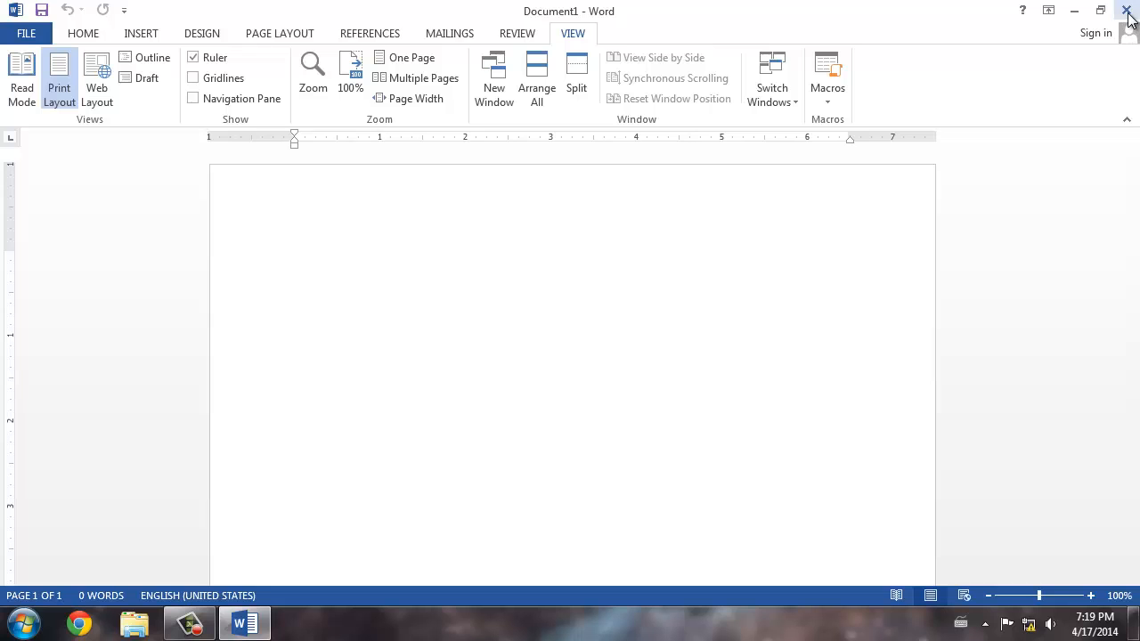
{"action": "mouse_move", "coordinate": [1128, 16]}
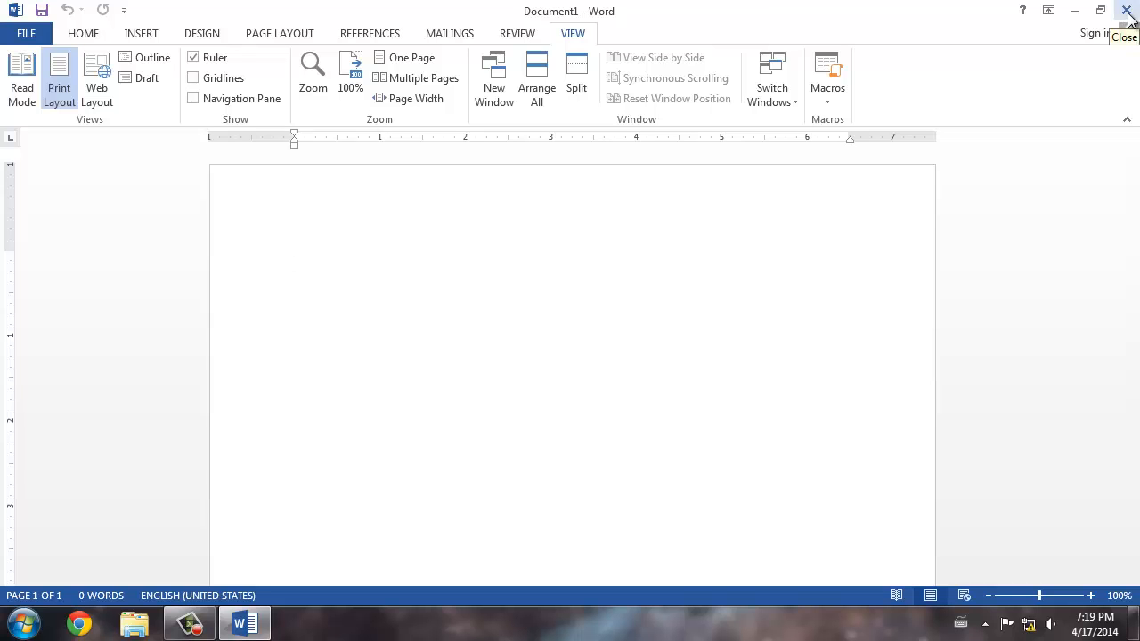
{"action": "left_click", "coordinate": [1128, 11]}
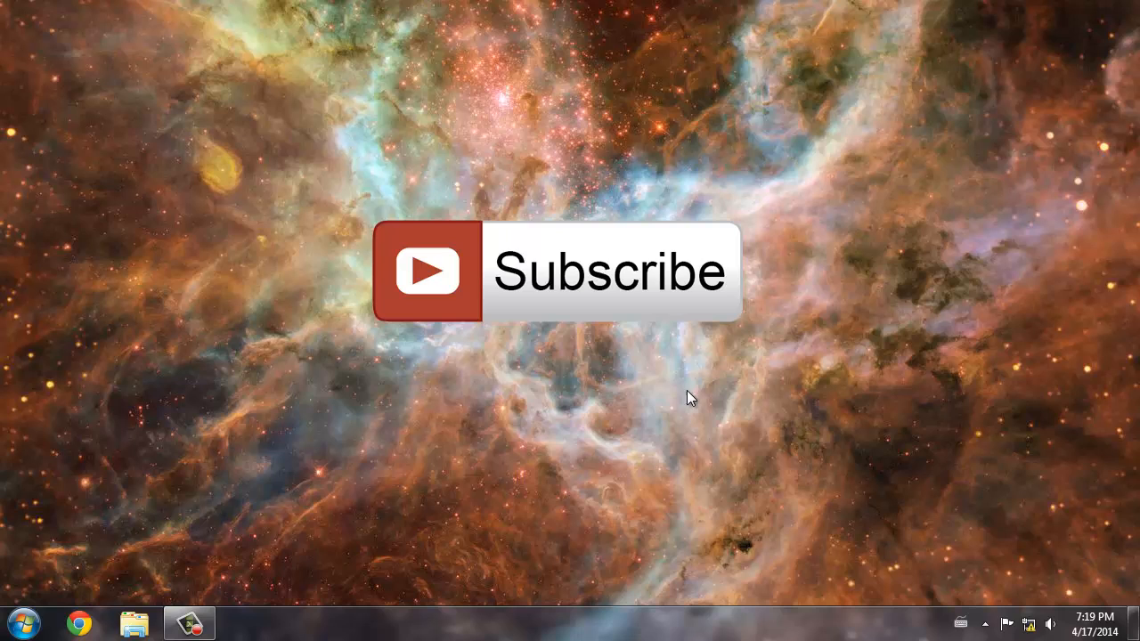
{"action": "mouse_move", "coordinate": [517, 417]}
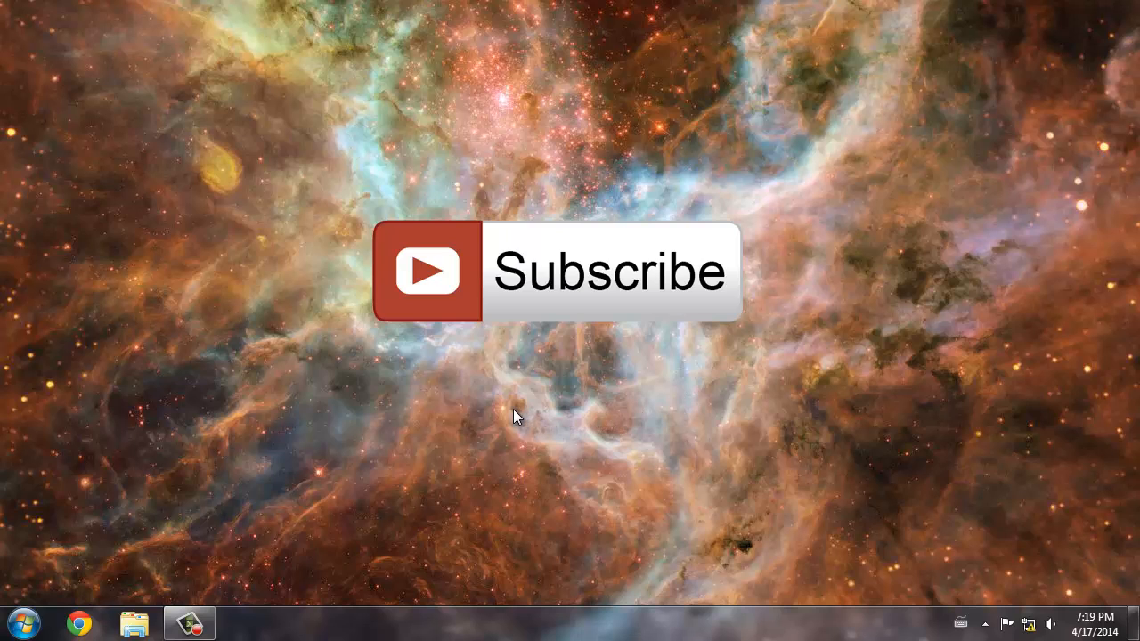
{"action": "mouse_move", "coordinate": [365, 214]}
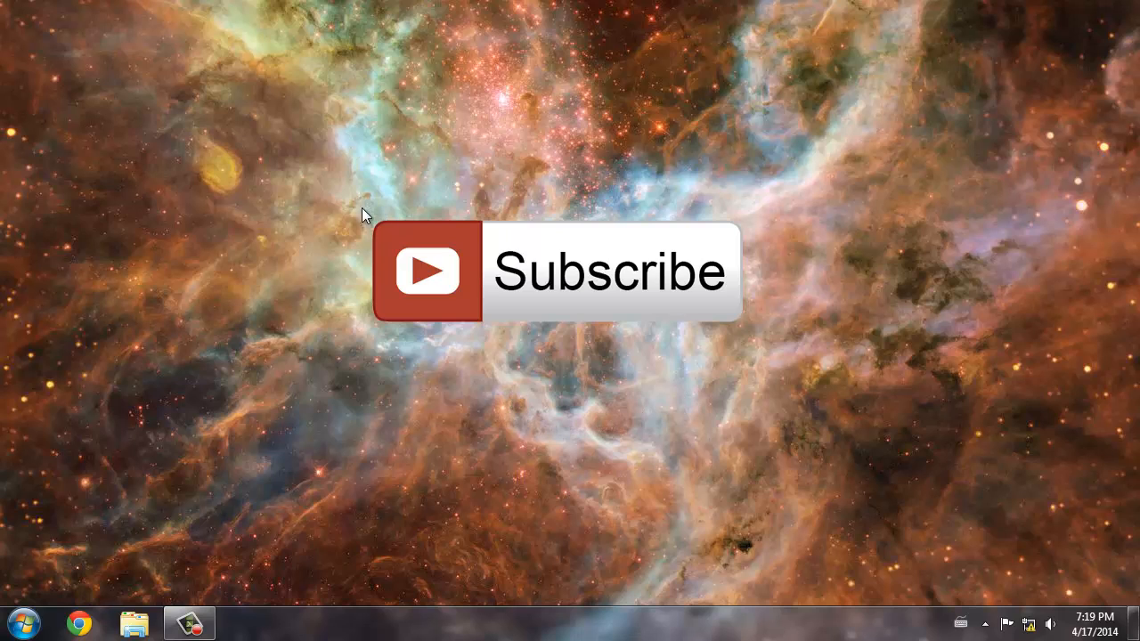
{"action": "mouse_move", "coordinate": [703, 269]}
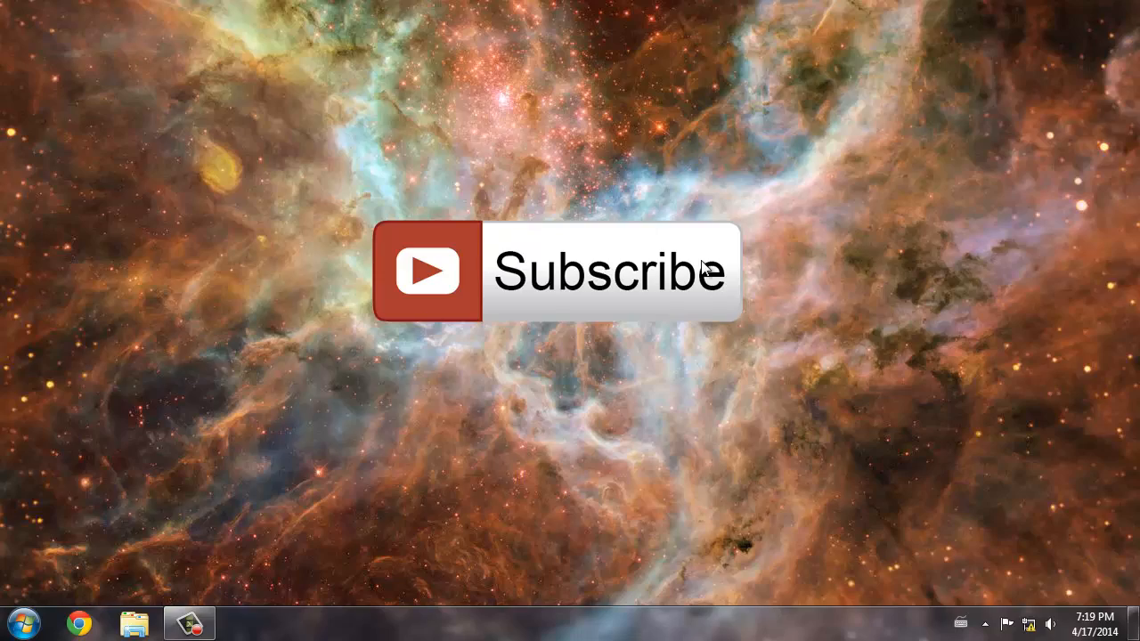